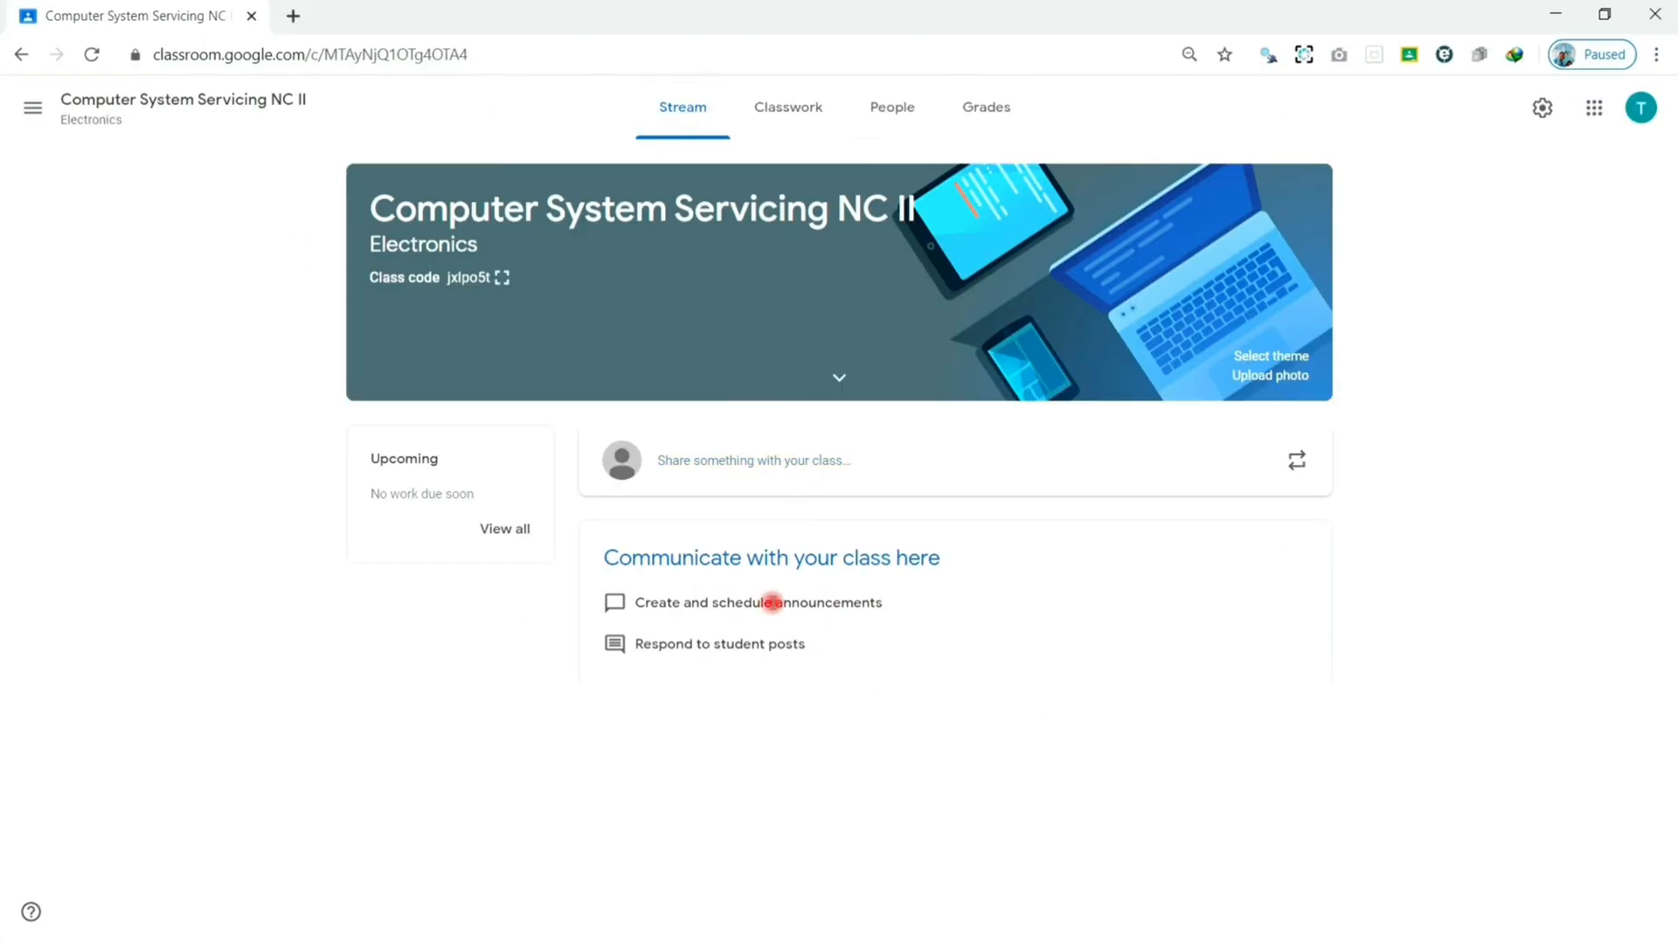
# - Add a 'Set-up Computer Networks' topic on the class's Classwork page
pyautogui.click(21, 54)
pyautogui.write('Set-up Computer Netwo')
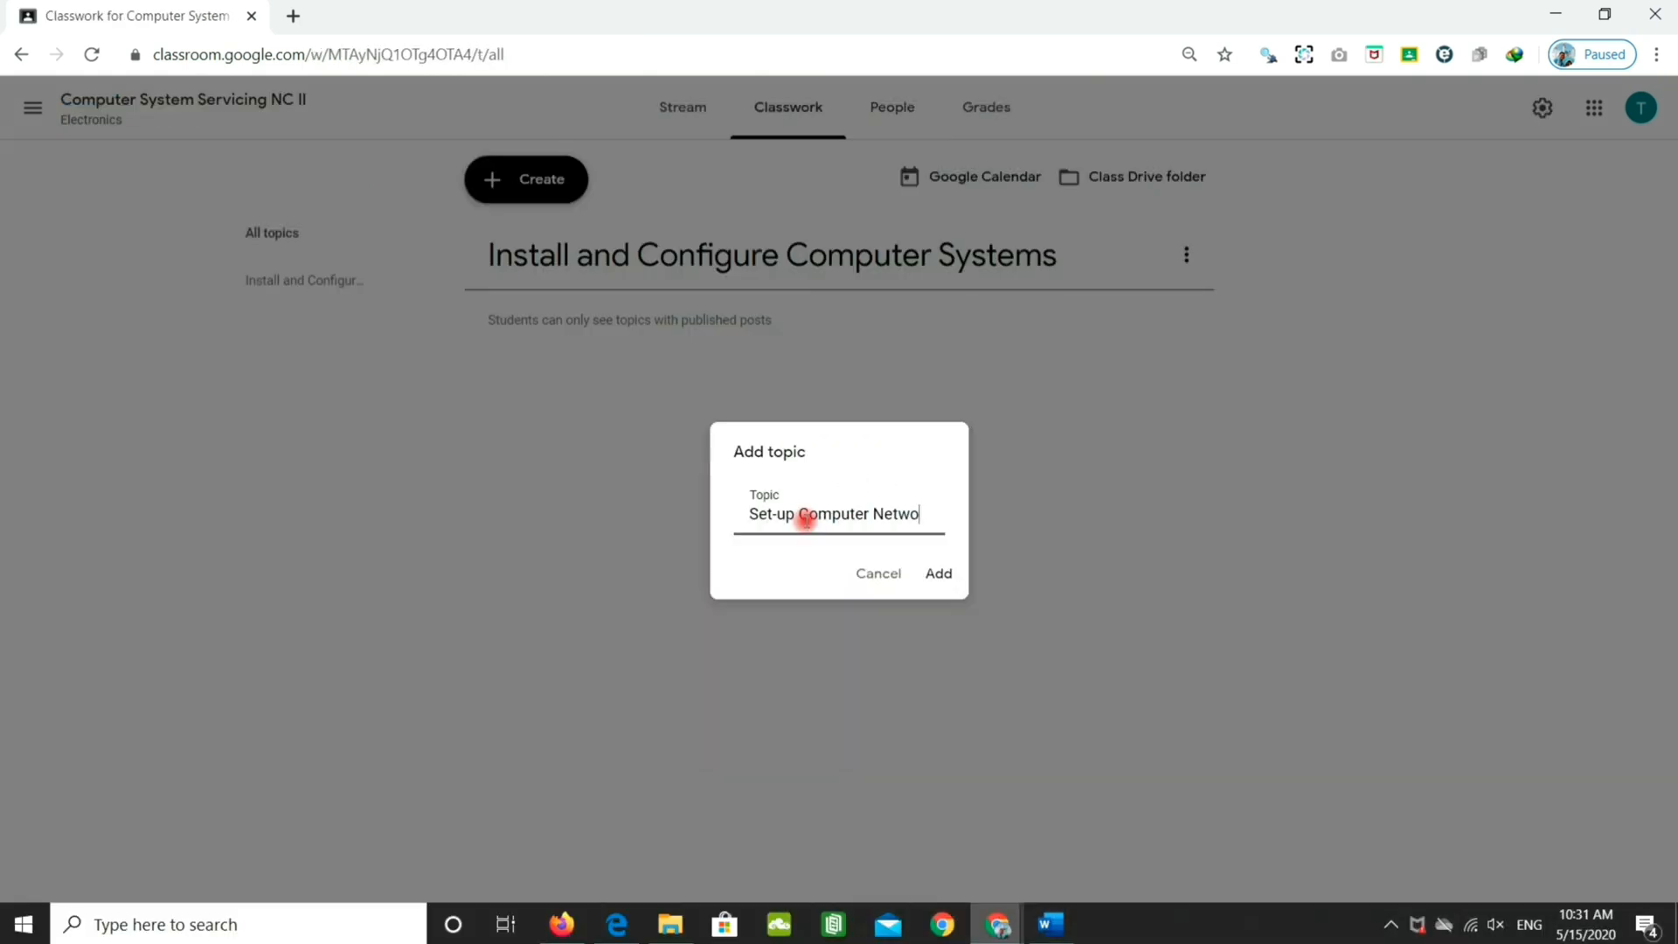
pyautogui.click(935, 572)
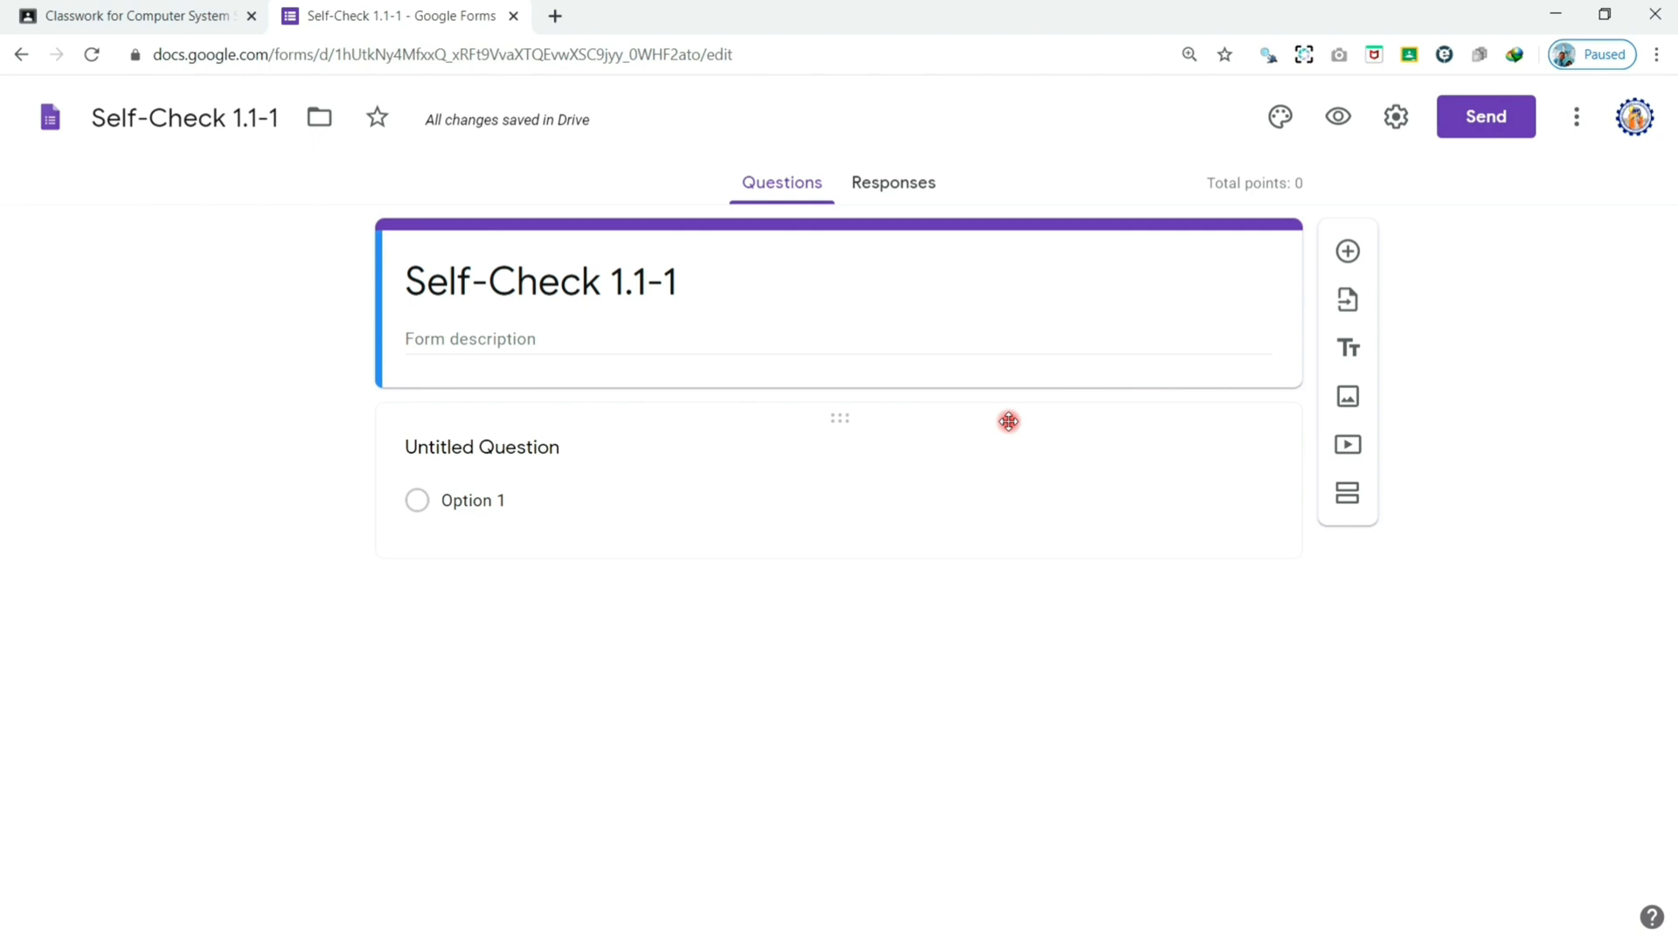
pyautogui.moveTo(1217, 335)
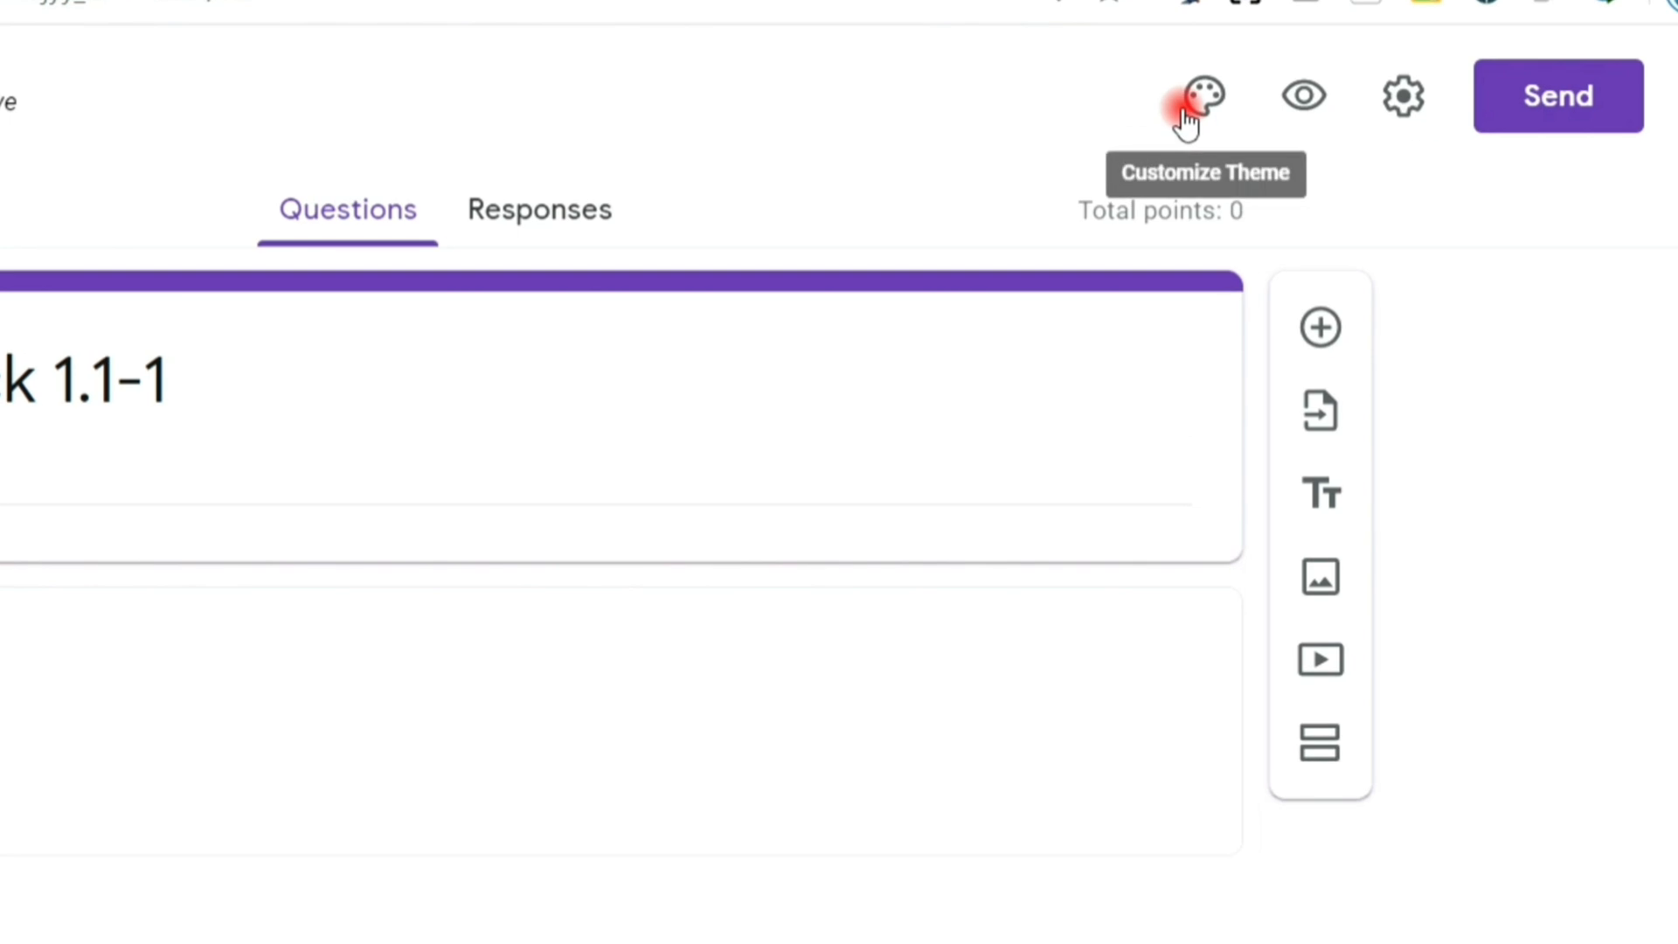
# - Insert the colourful bookshelf illustration from the Work and School gallery as the header
pyautogui.click(1201, 96)
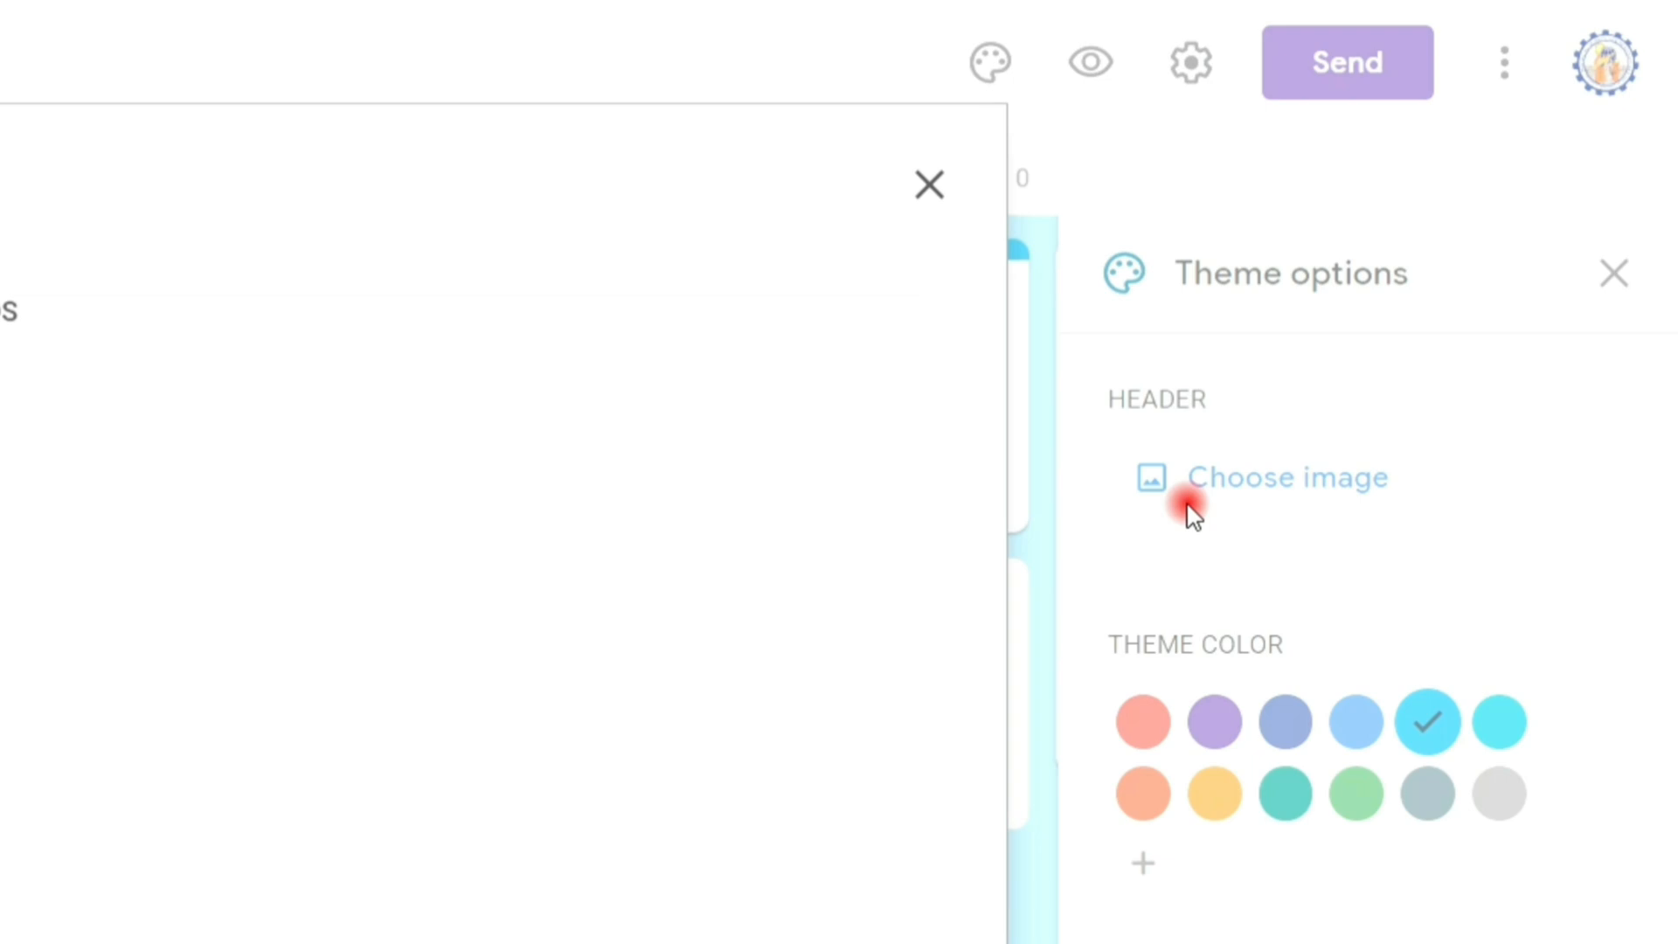
pyautogui.click(1286, 477)
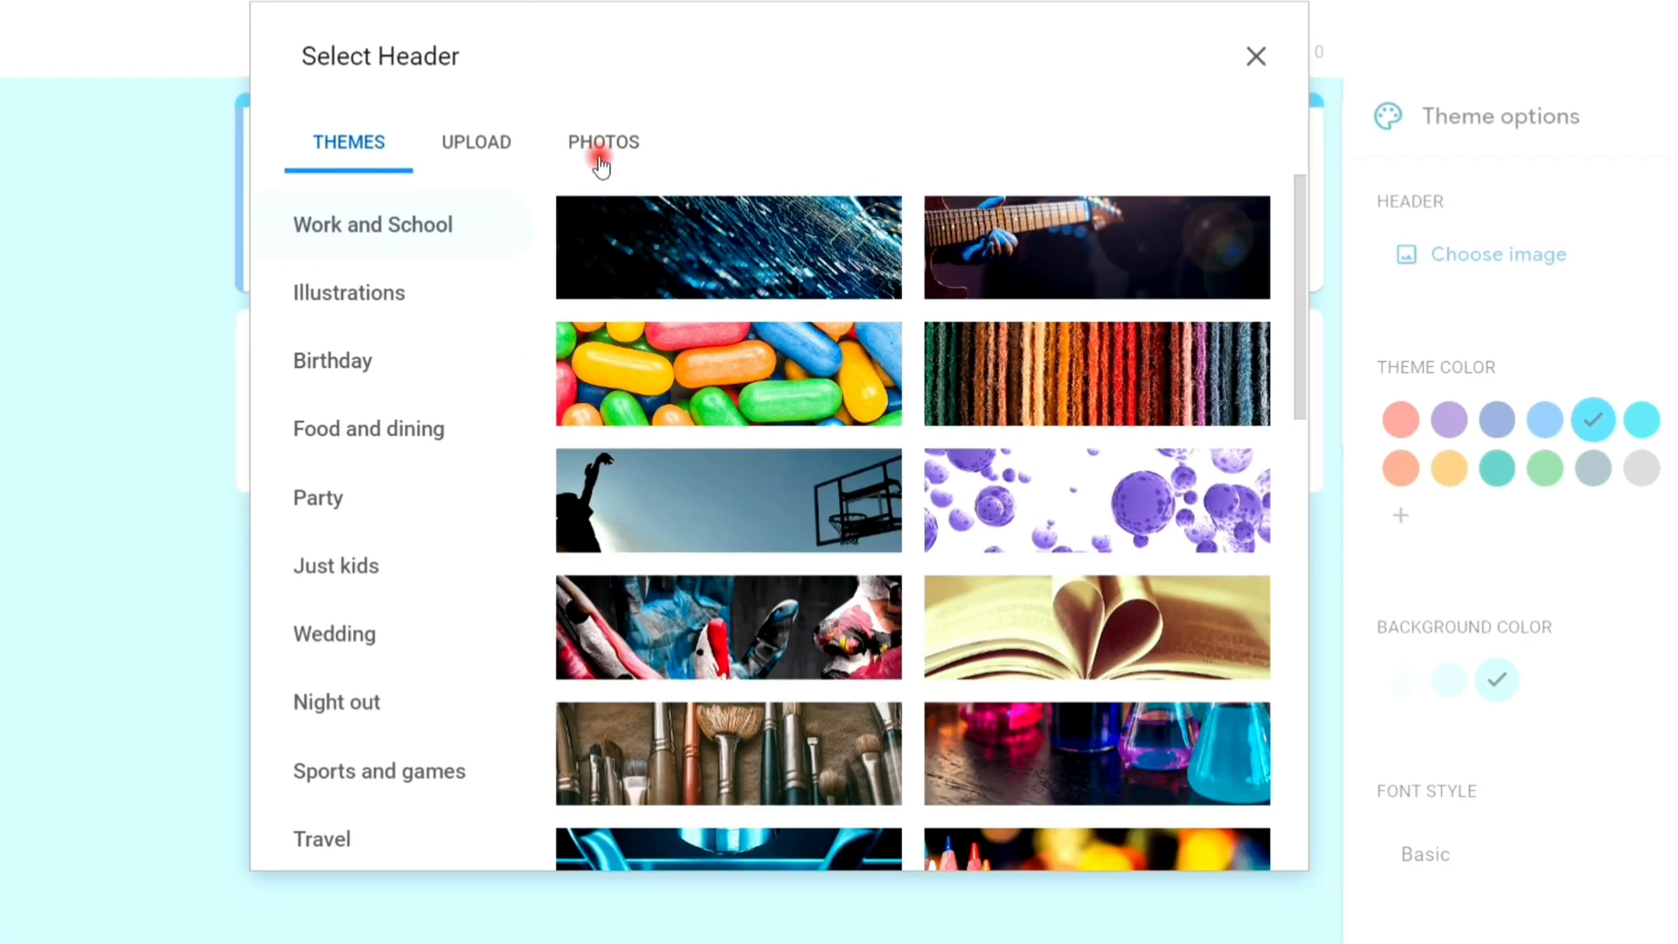
pyautogui.click(348, 291)
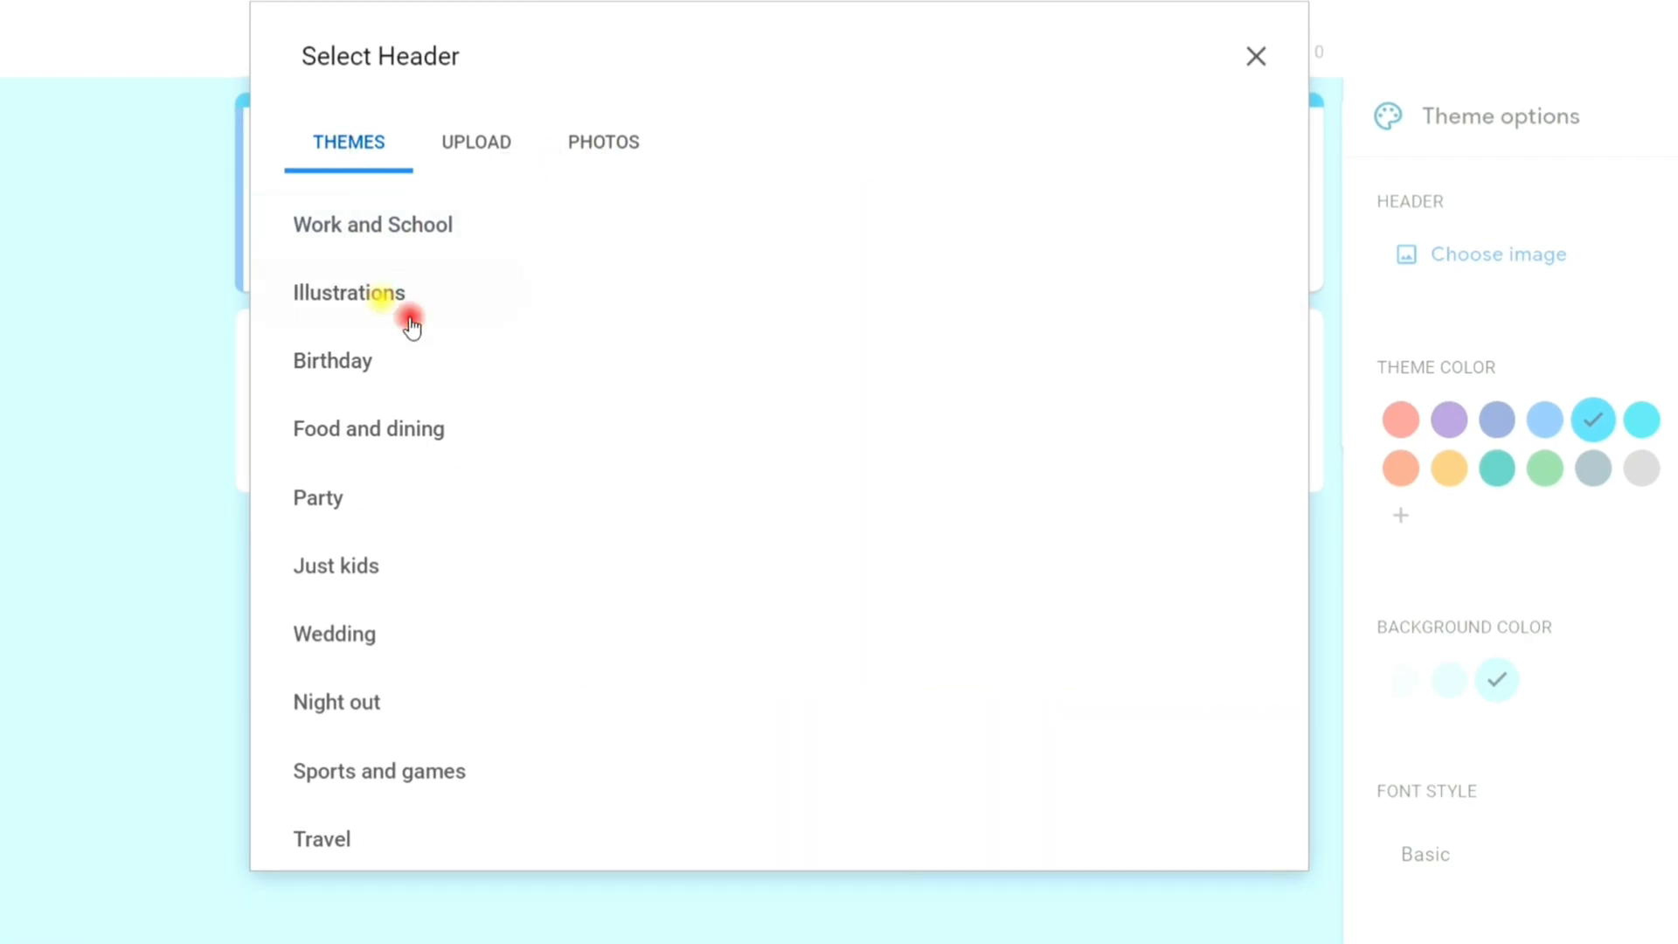
pyautogui.click(348, 292)
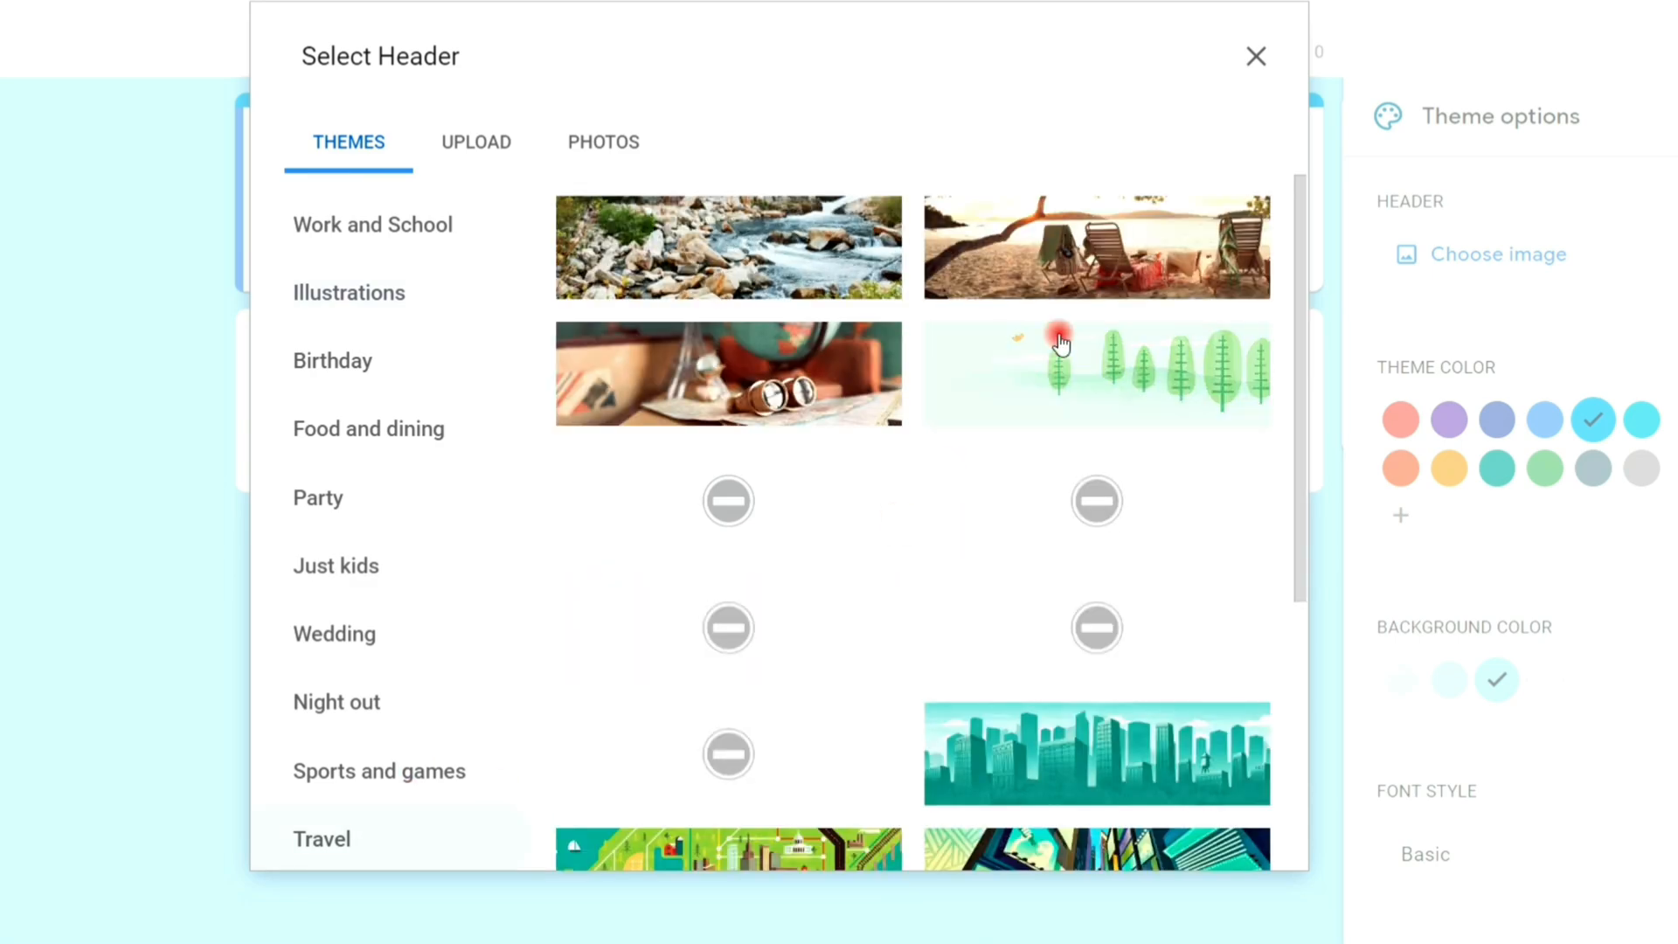
pyautogui.click(372, 224)
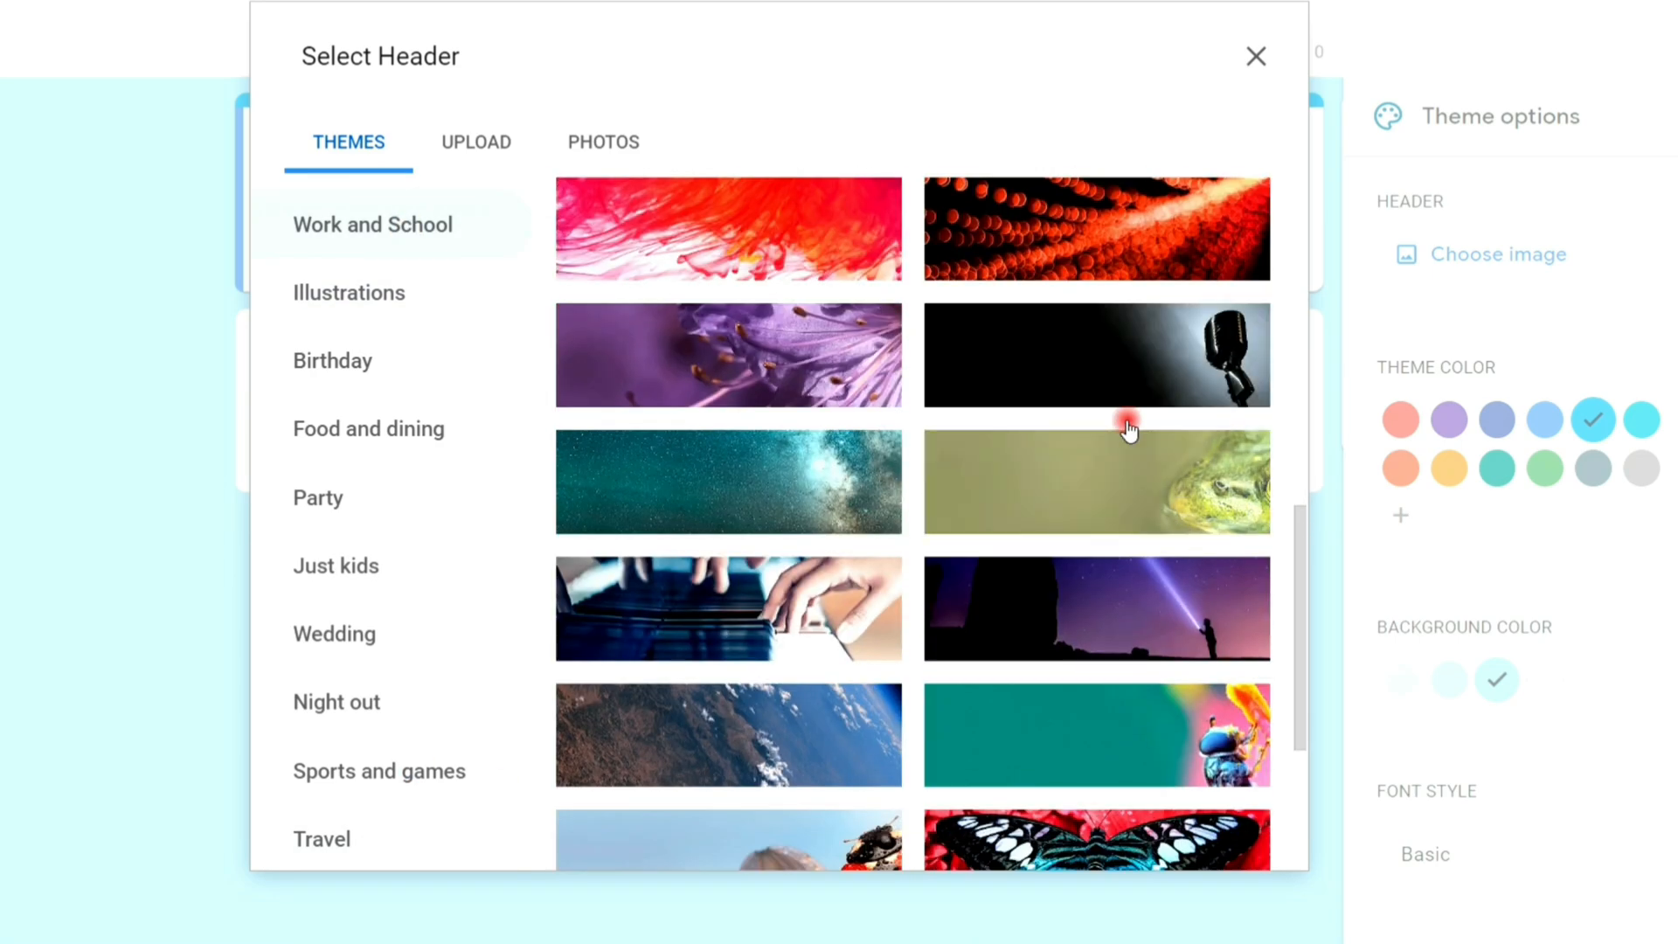
pyautogui.scroll(-3)
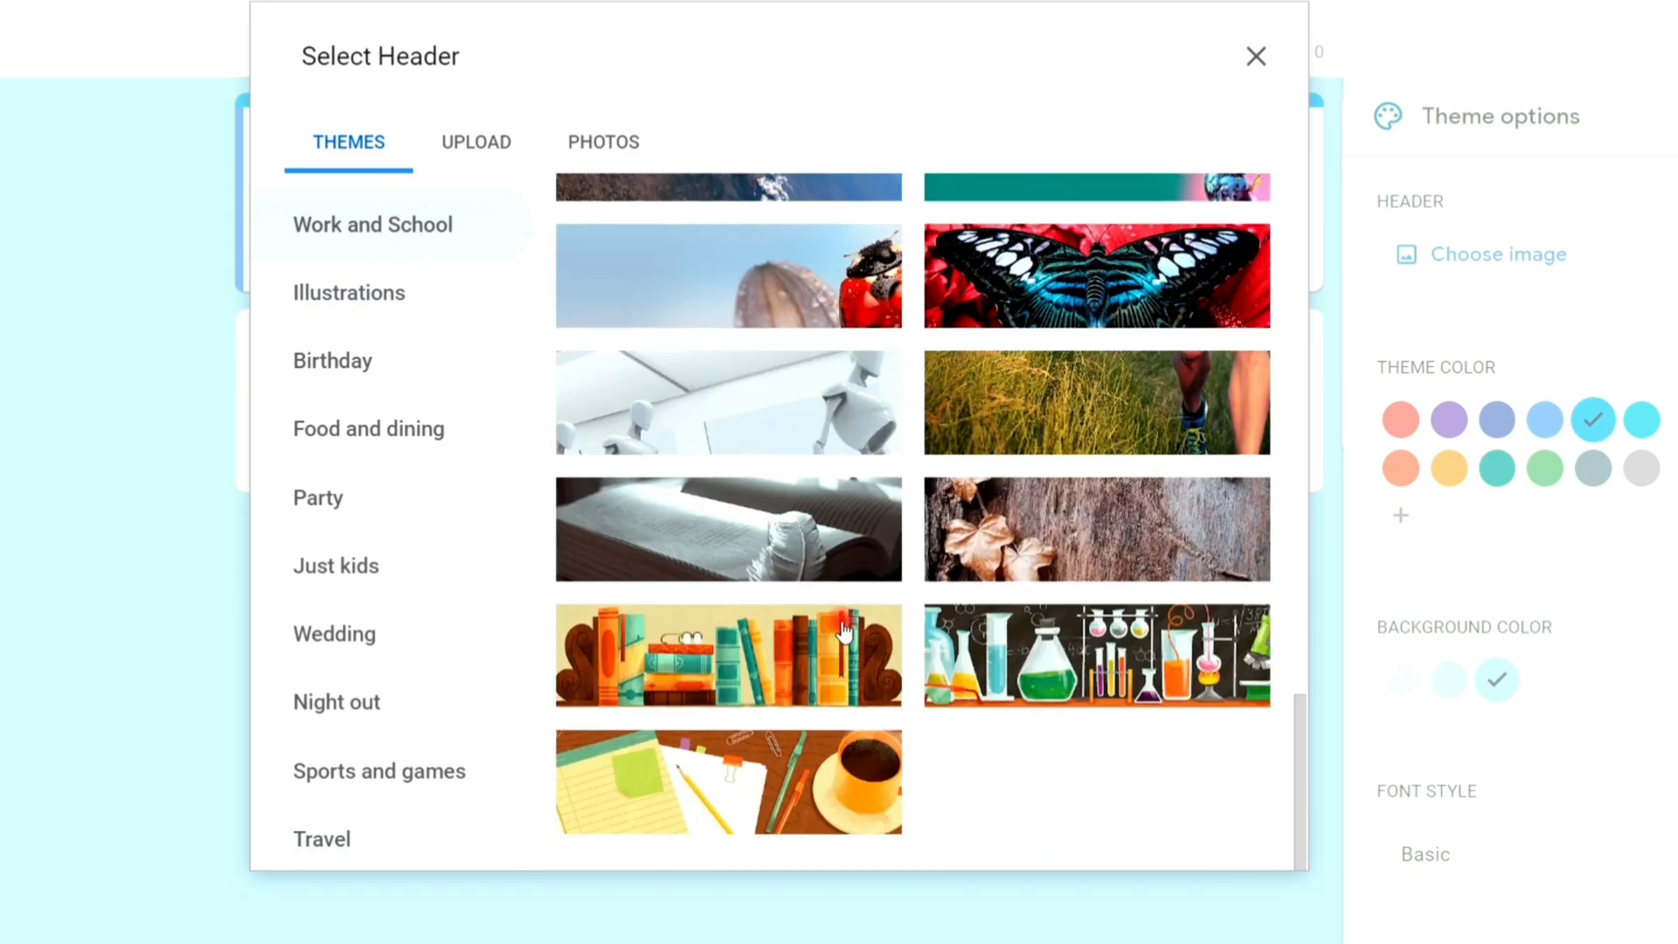
pyautogui.click(726, 655)
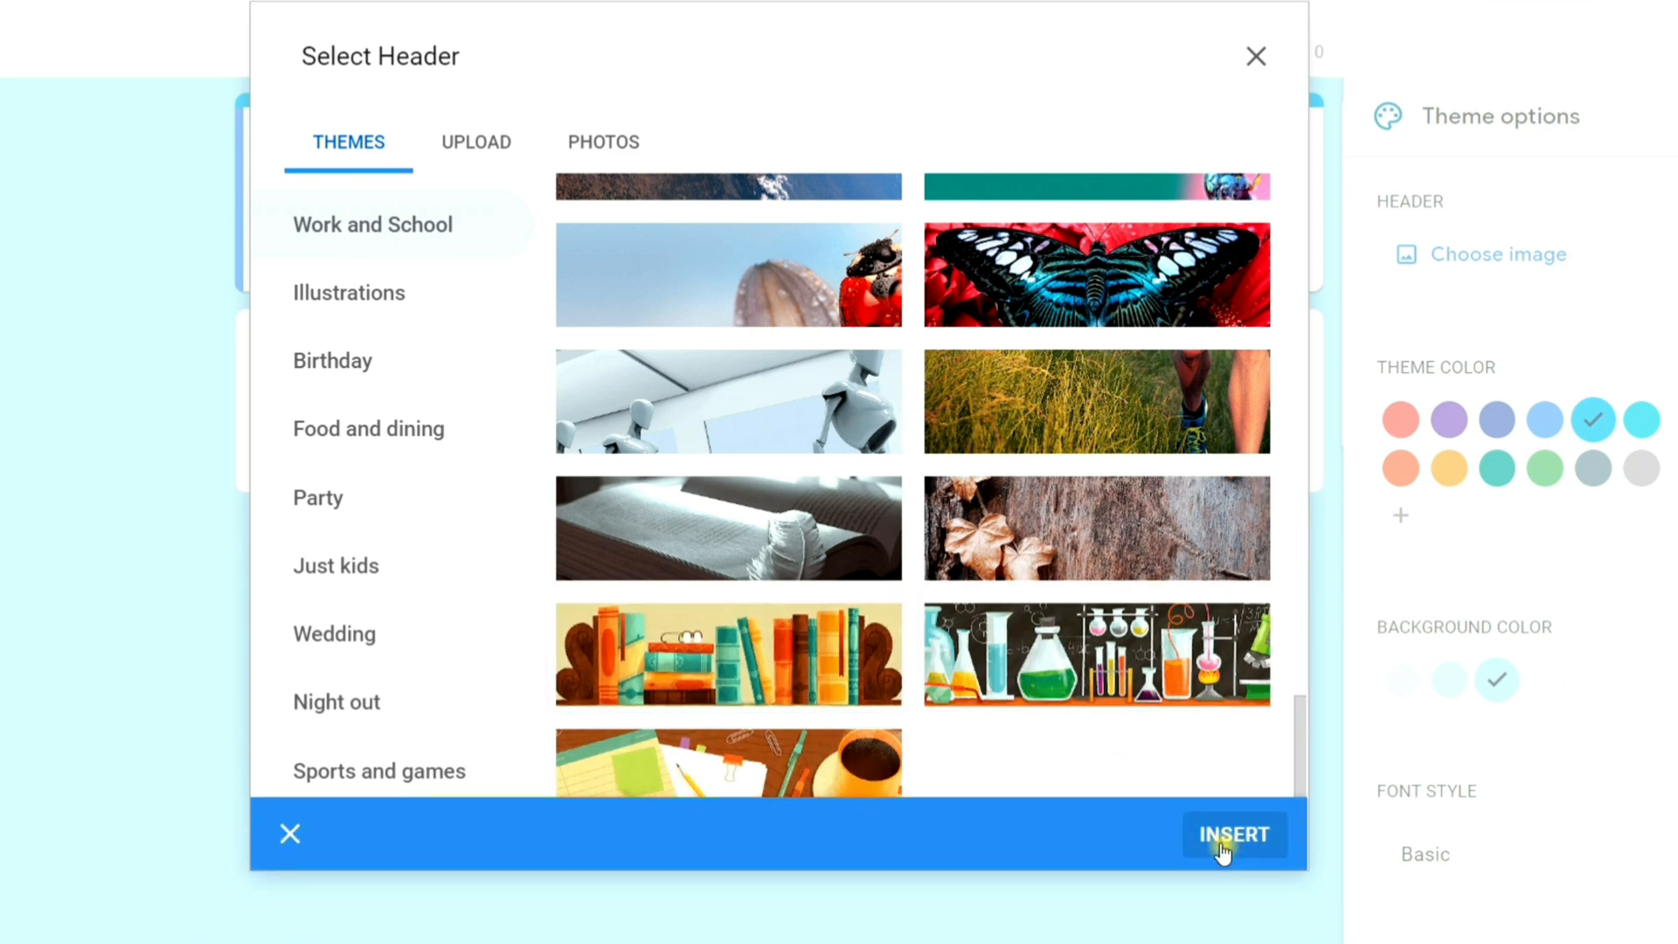
pyautogui.click(1233, 835)
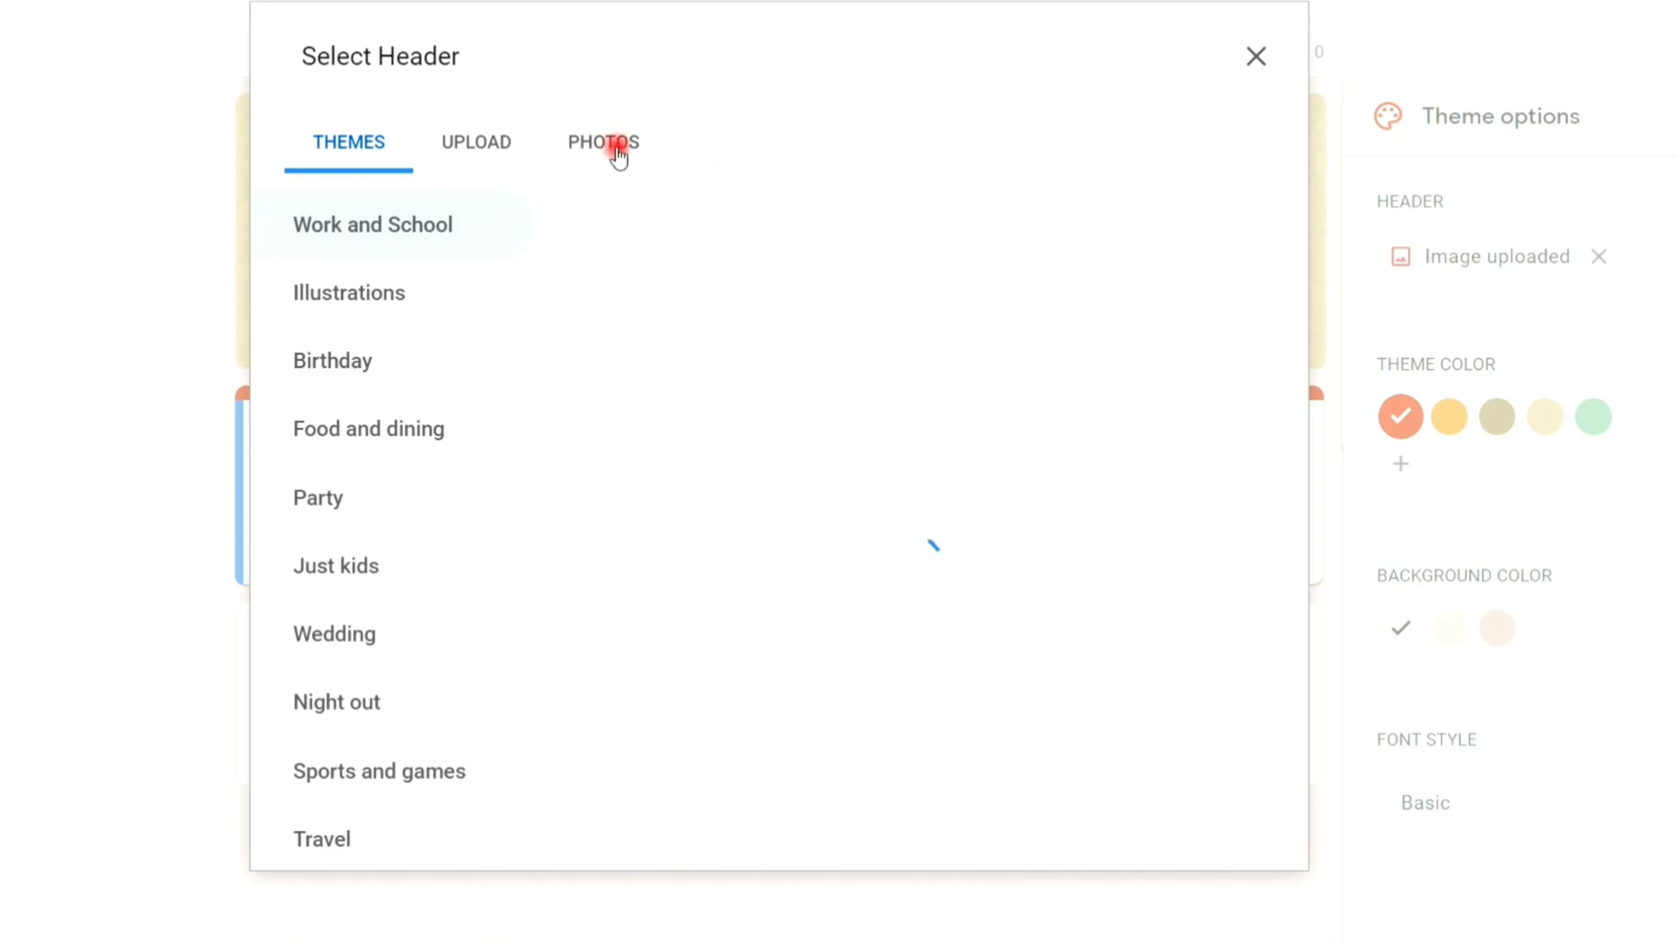
# - Upload the laptop-and-globe jpg from the computer as the new header image
pyautogui.click(475, 142)
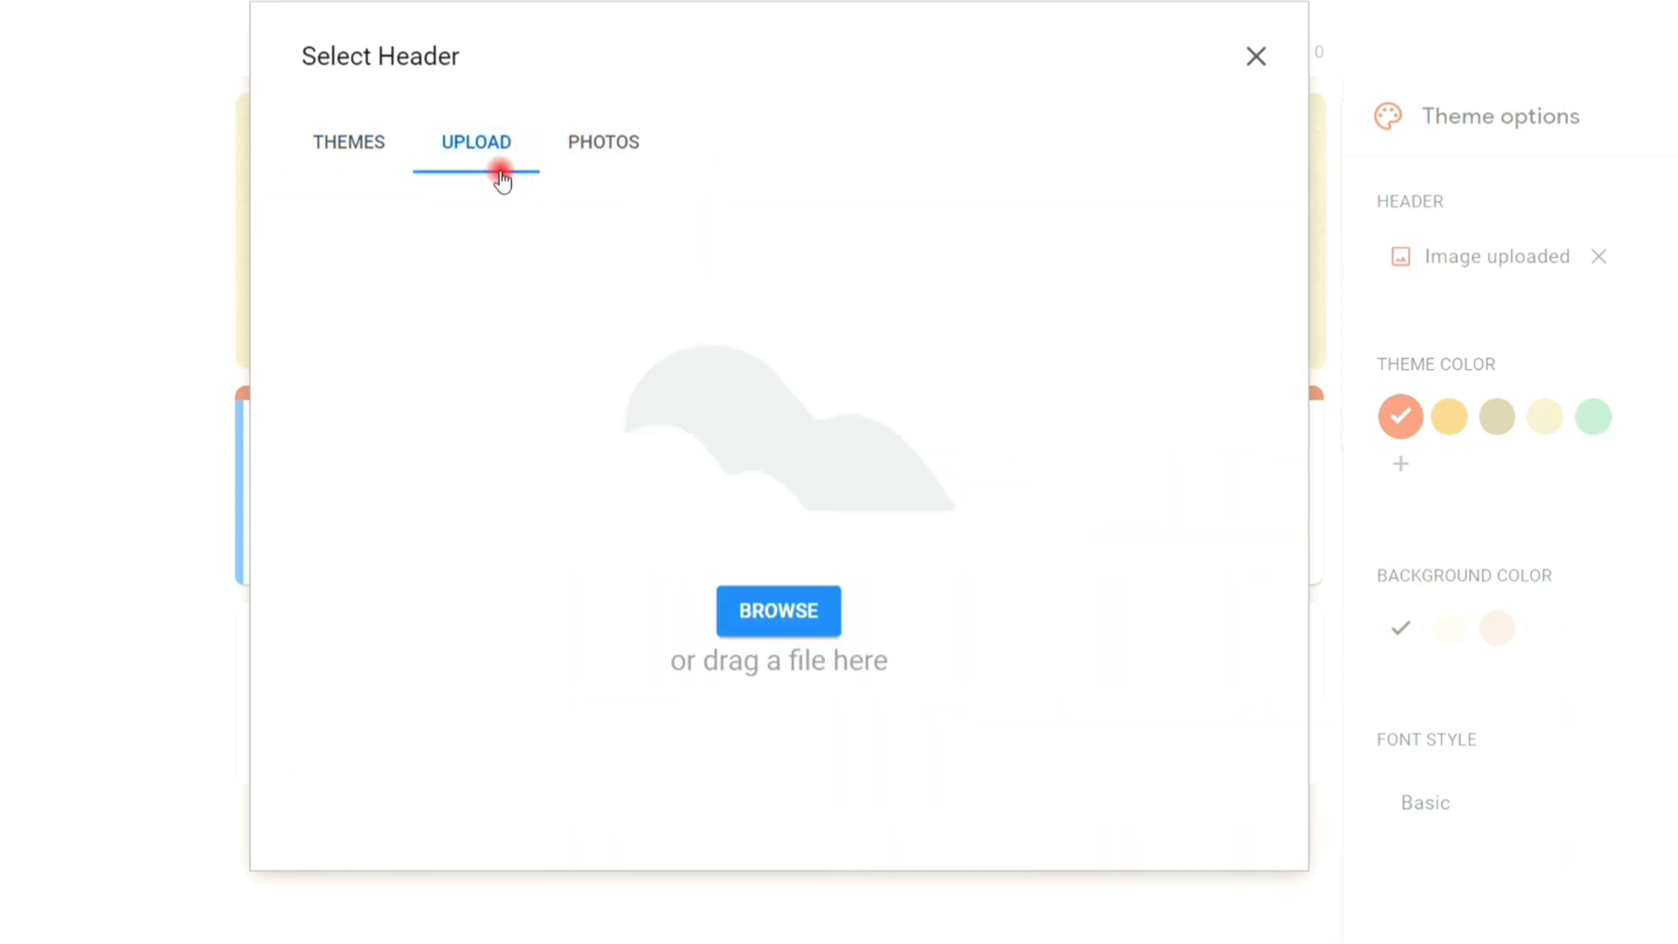
pyautogui.moveTo(796, 426)
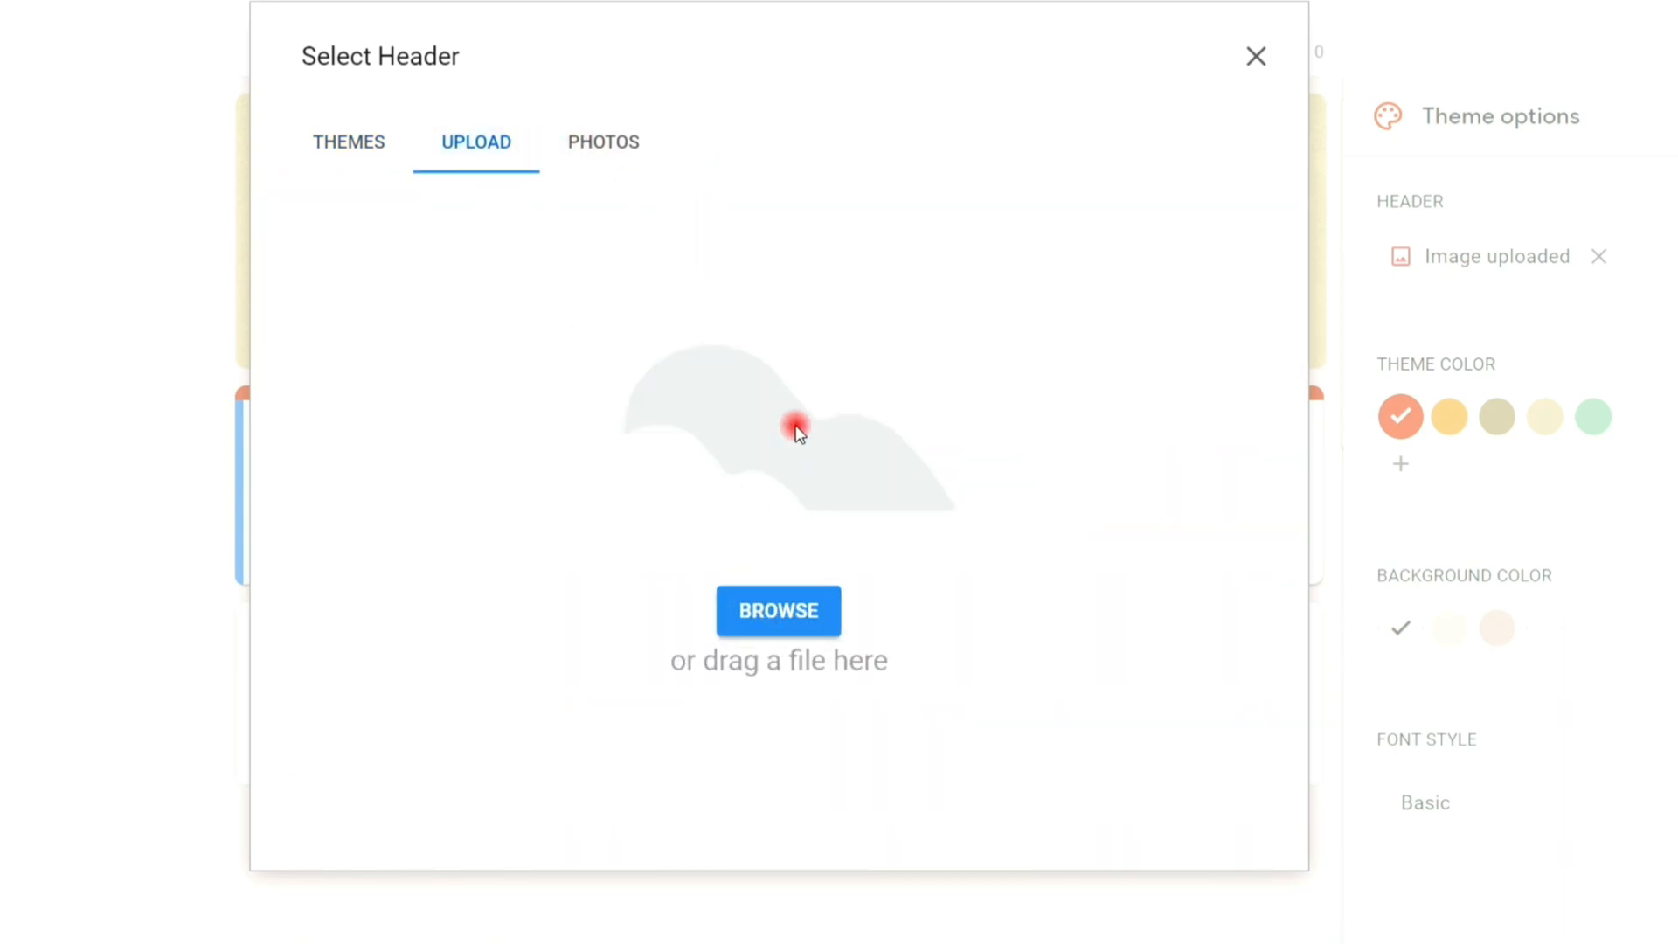
pyautogui.click(778, 611)
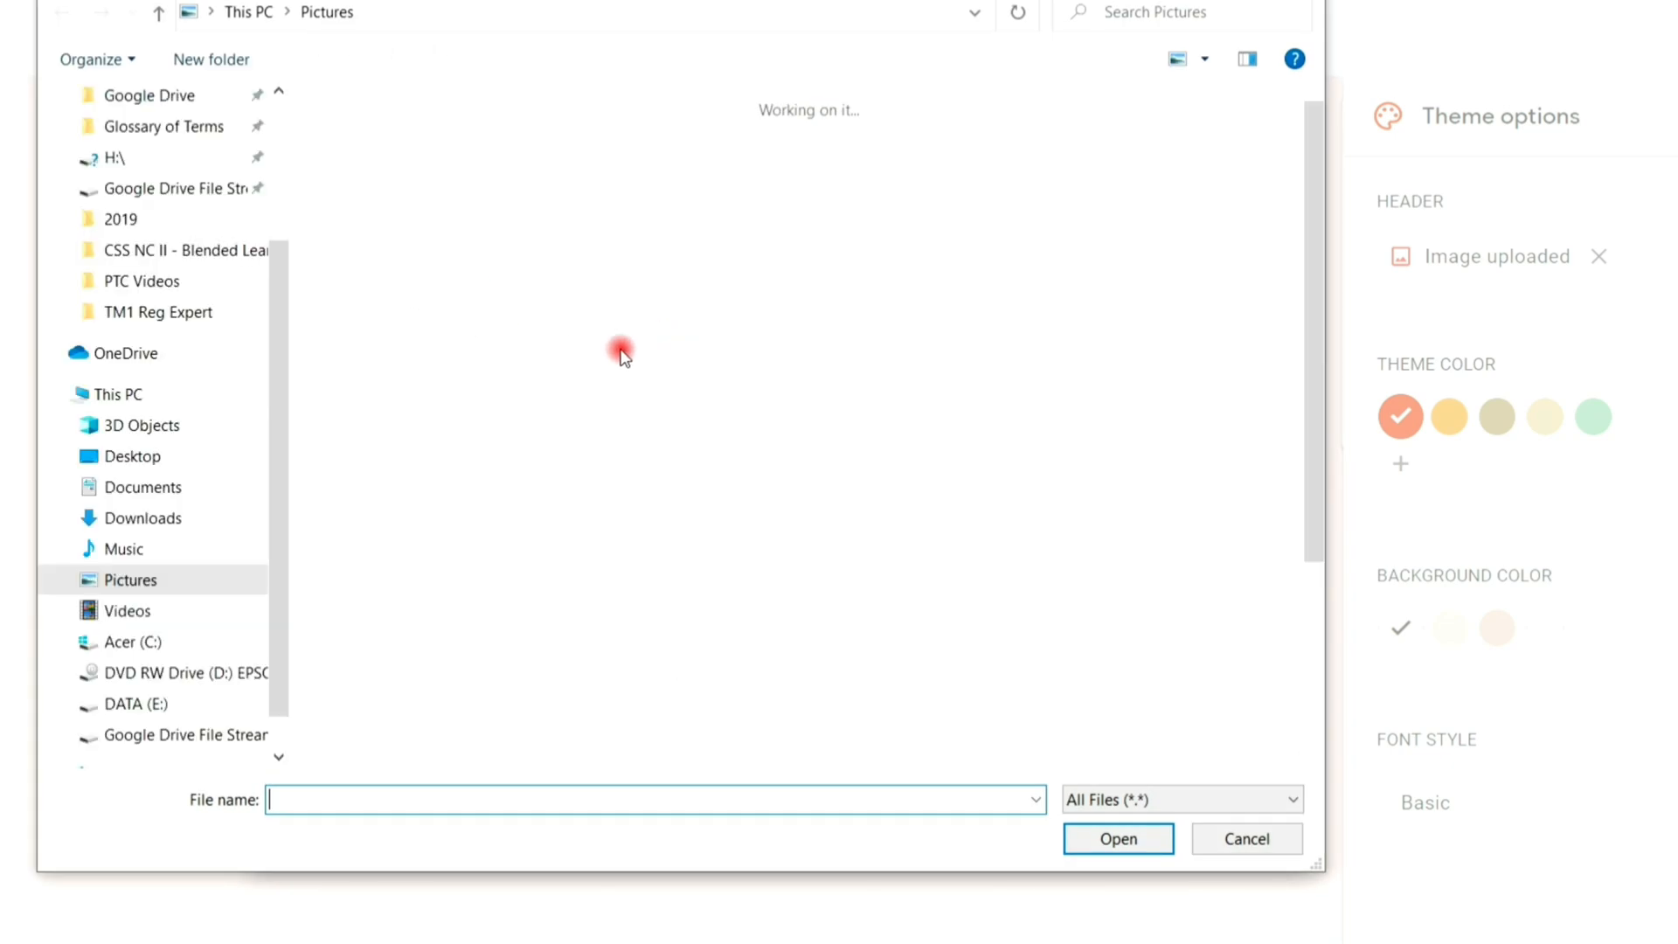
pyautogui.click(521, 185)
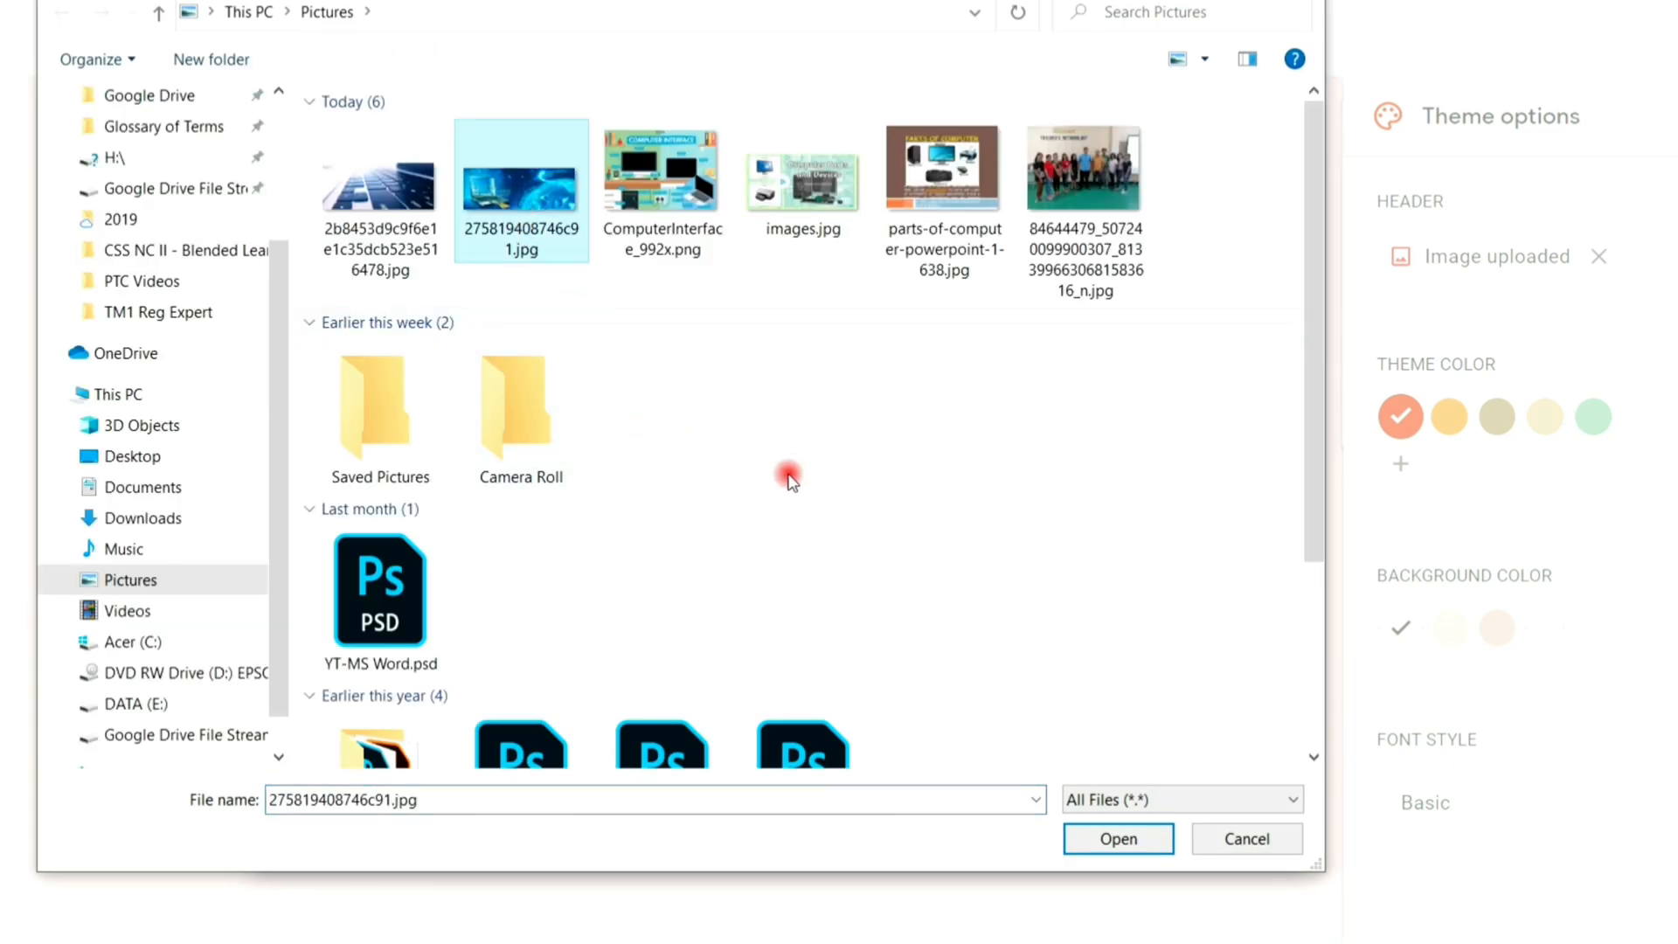
pyautogui.click(1116, 839)
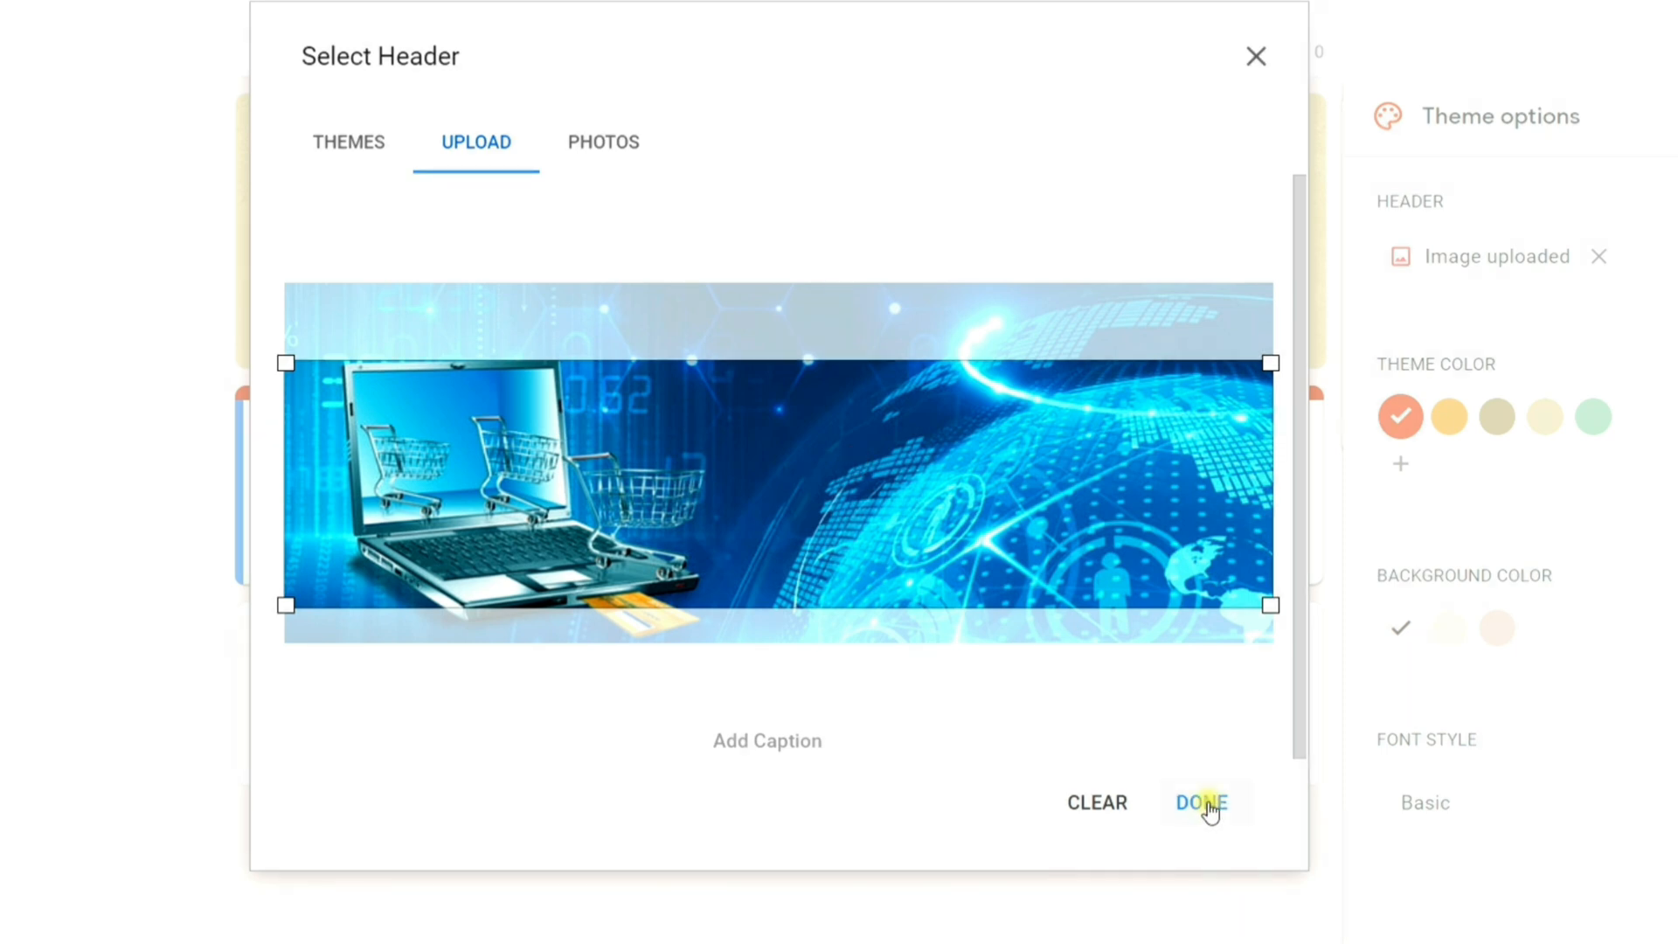
pyautogui.click(1201, 802)
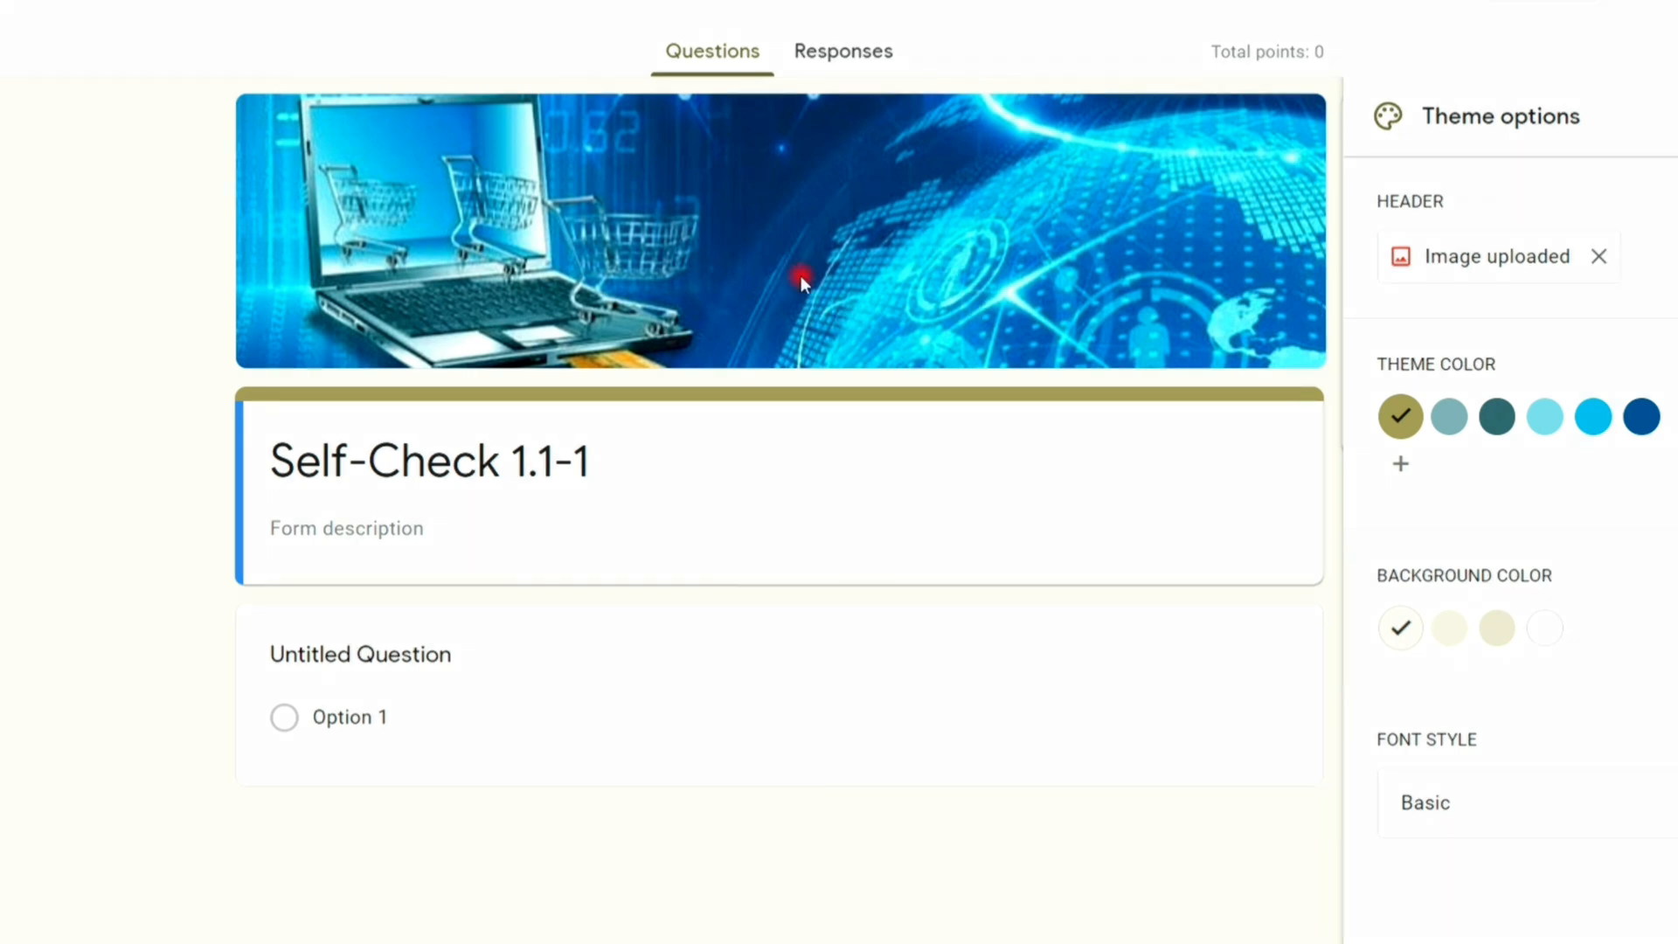
# - Choose the bright blue theme color swatch and the light cyan background swatch
pyautogui.click(1592, 416)
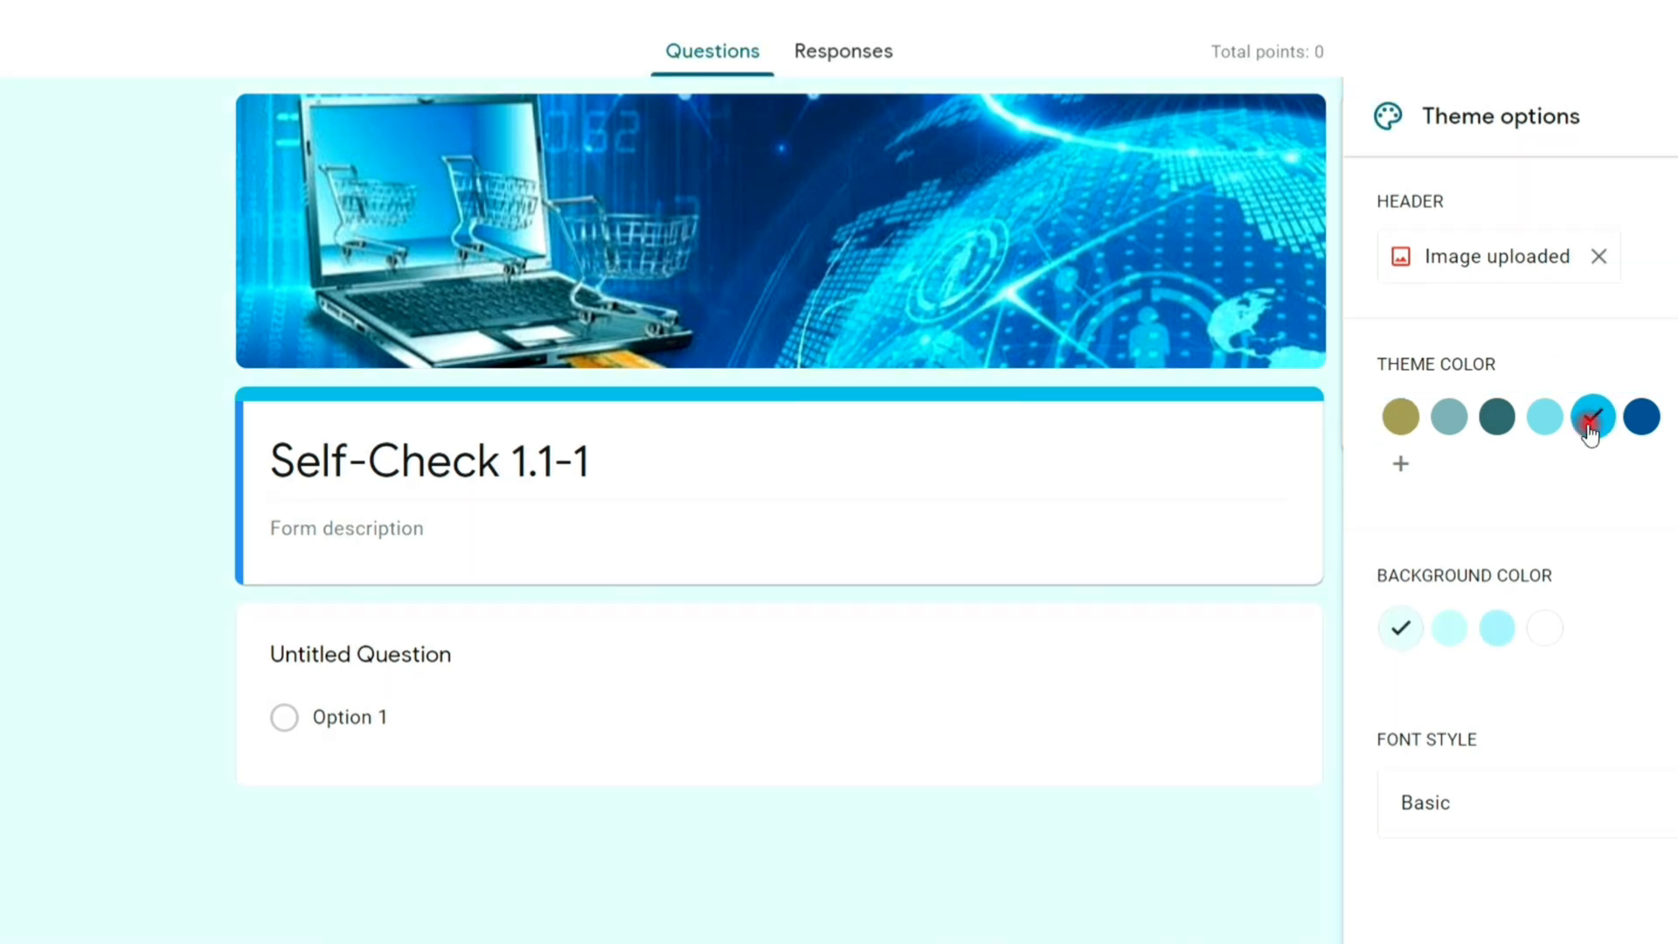
pyautogui.moveTo(1592, 416)
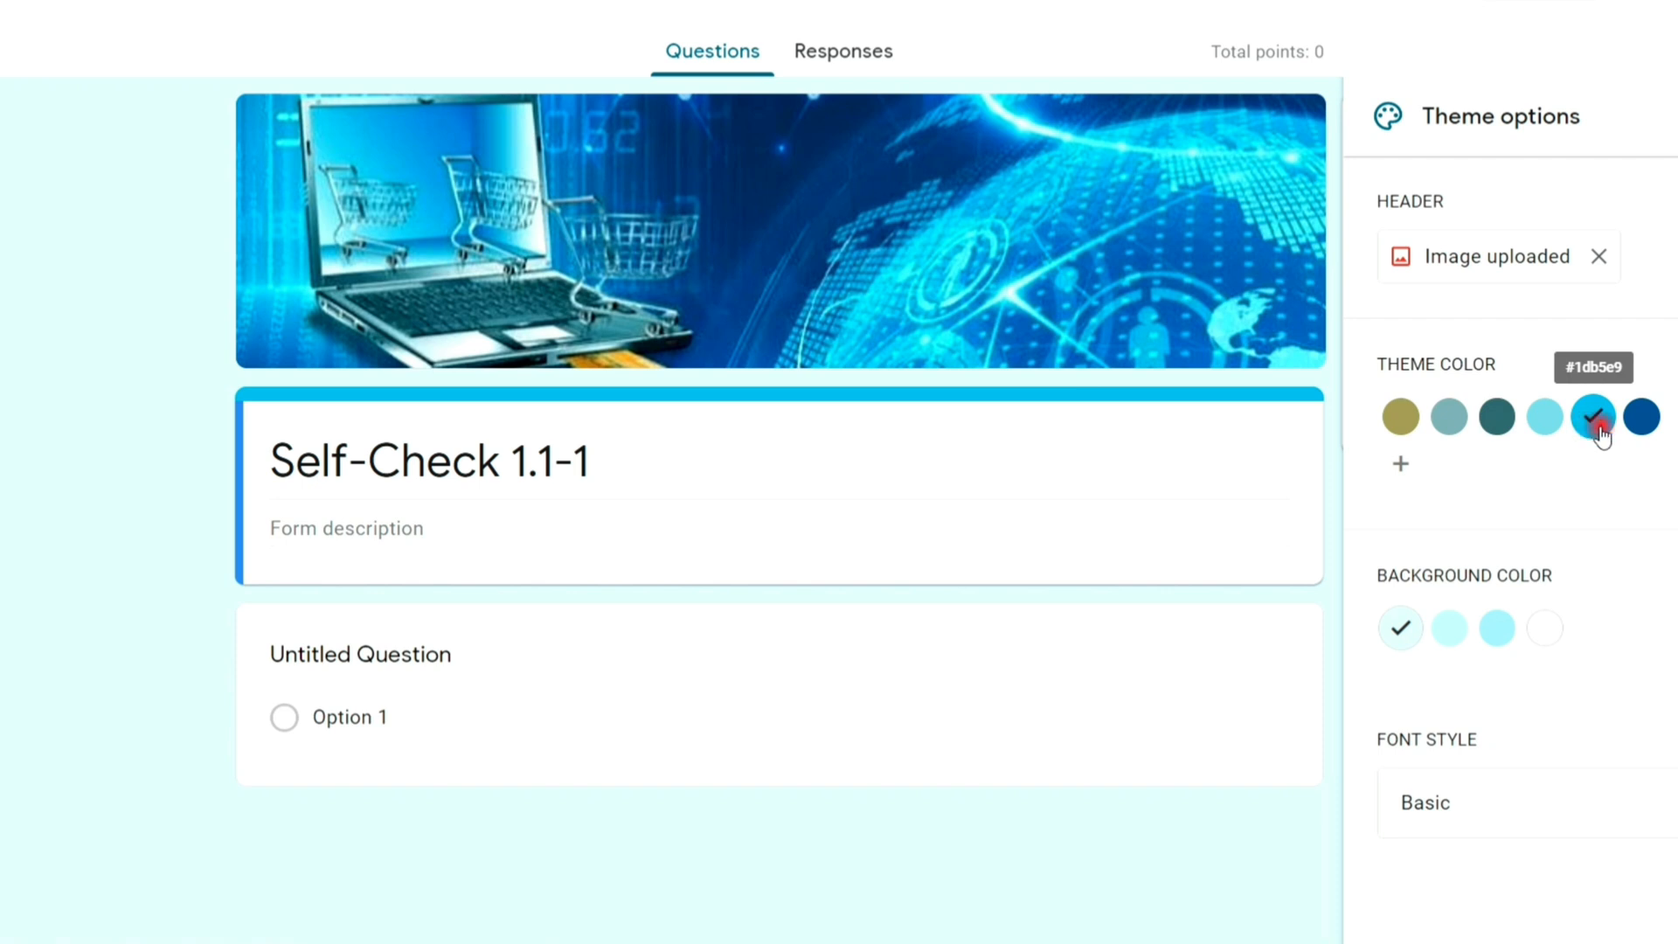
pyautogui.click(1496, 628)
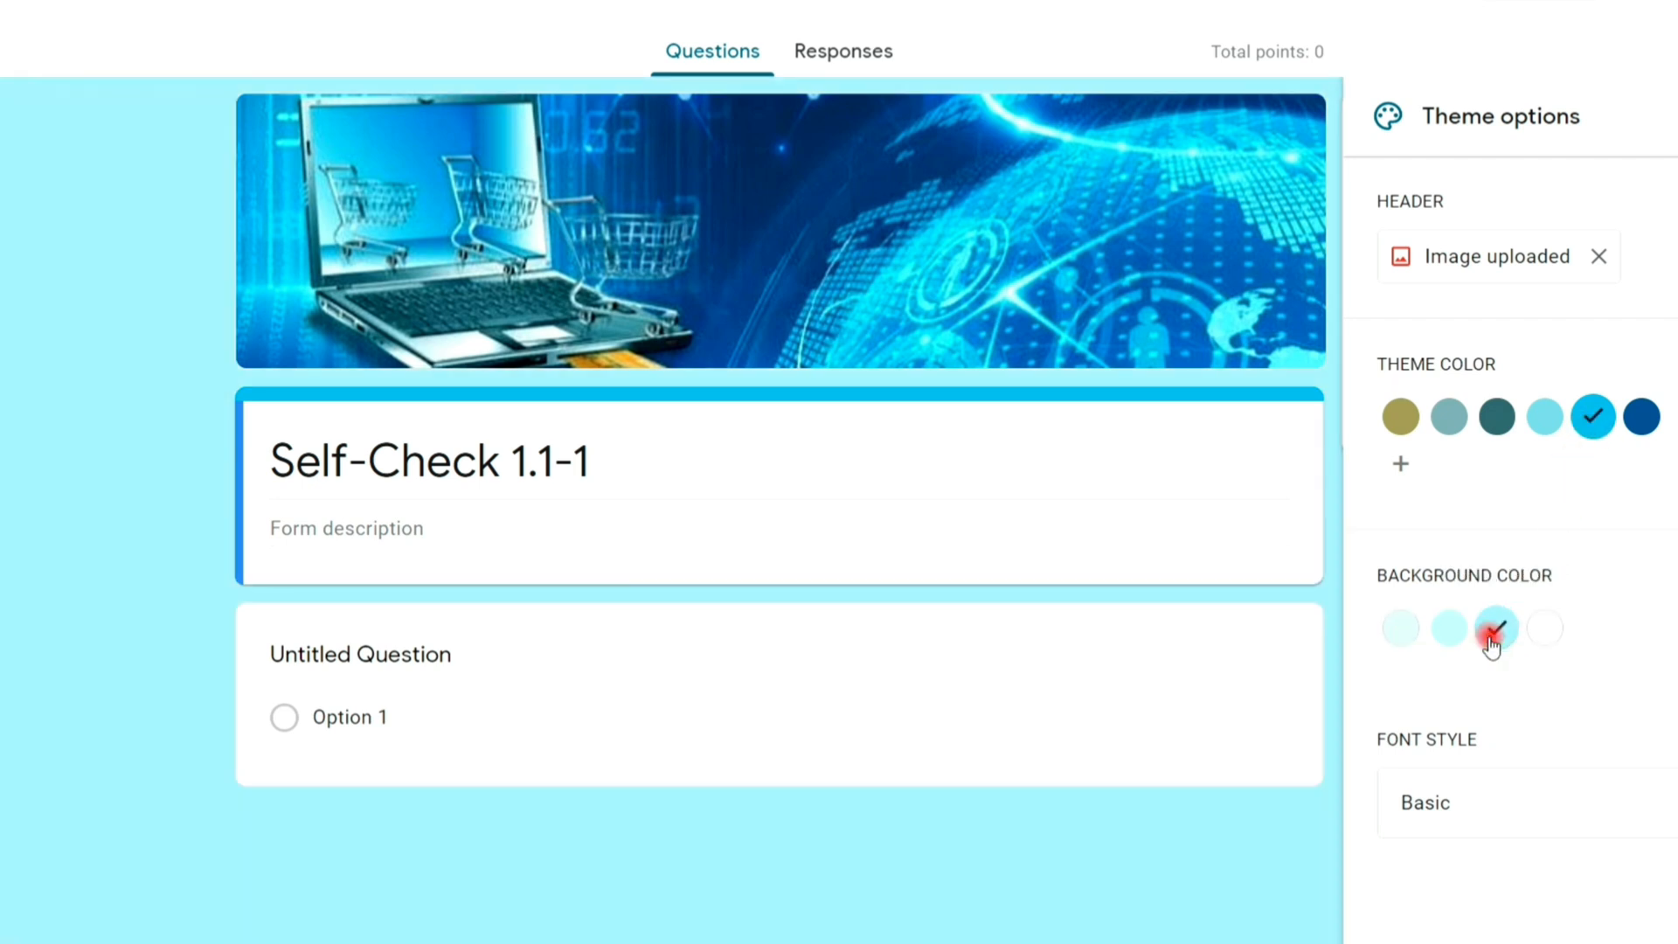
pyautogui.click(1498, 801)
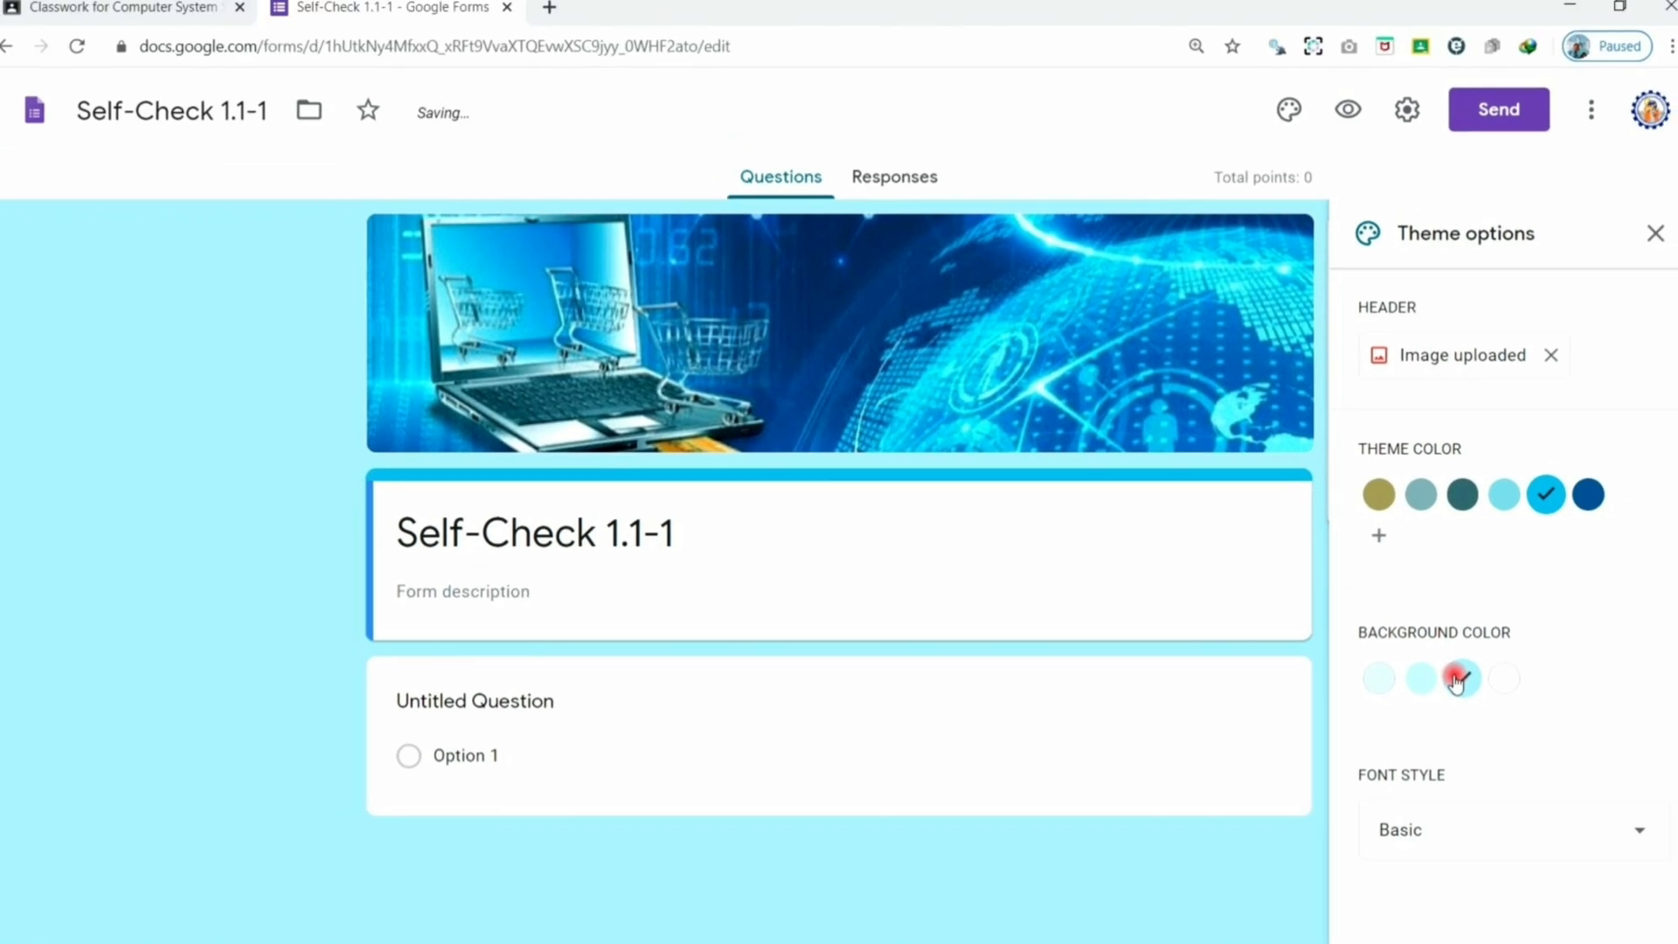
pyautogui.click(1460, 677)
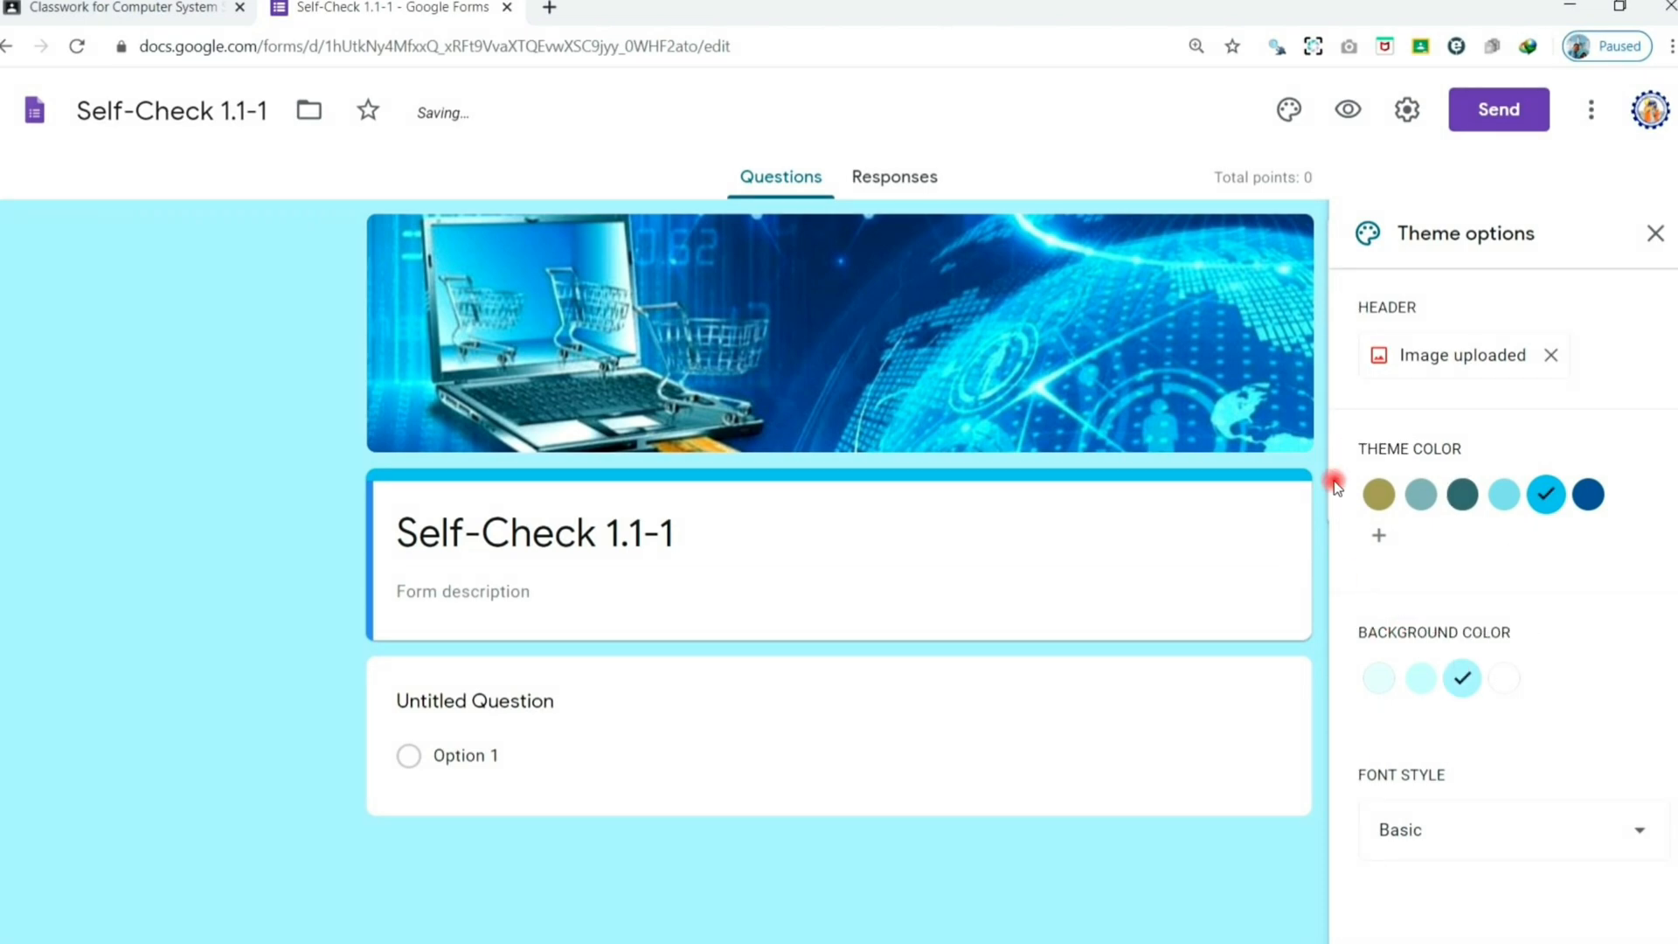